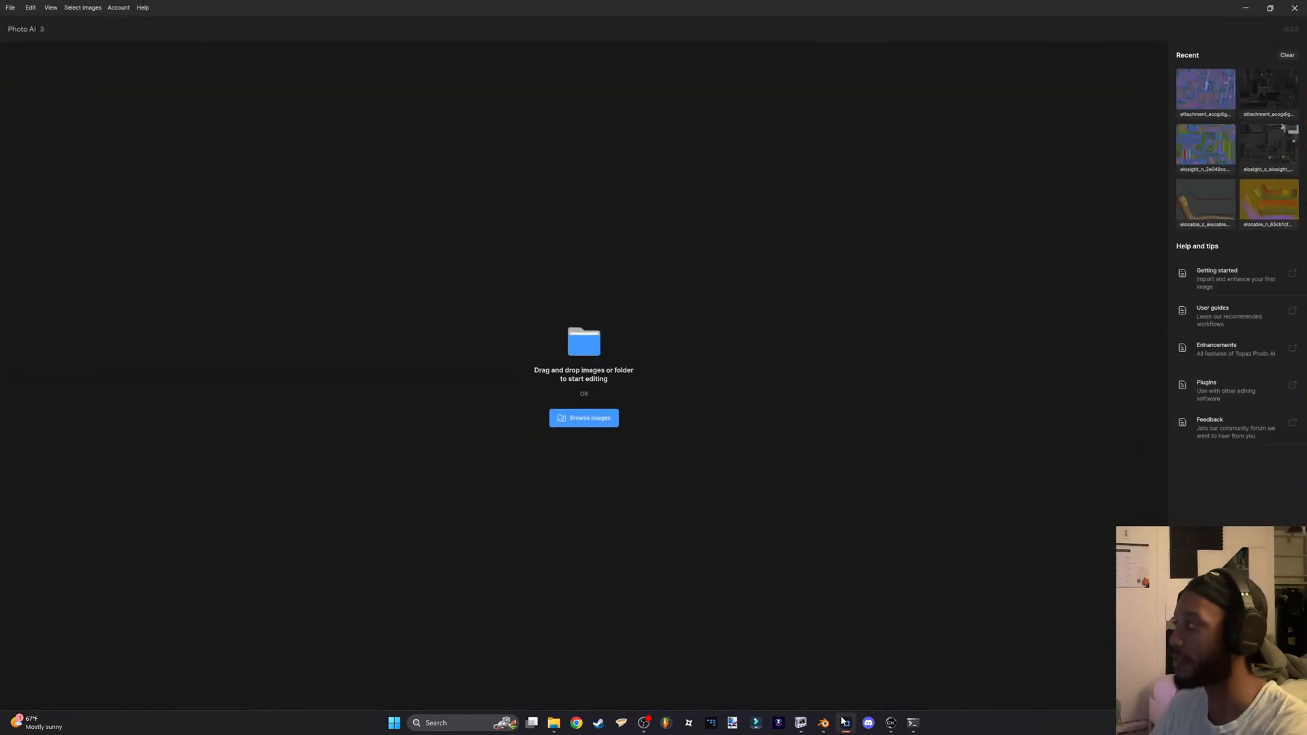
mouse_move(859, 715)
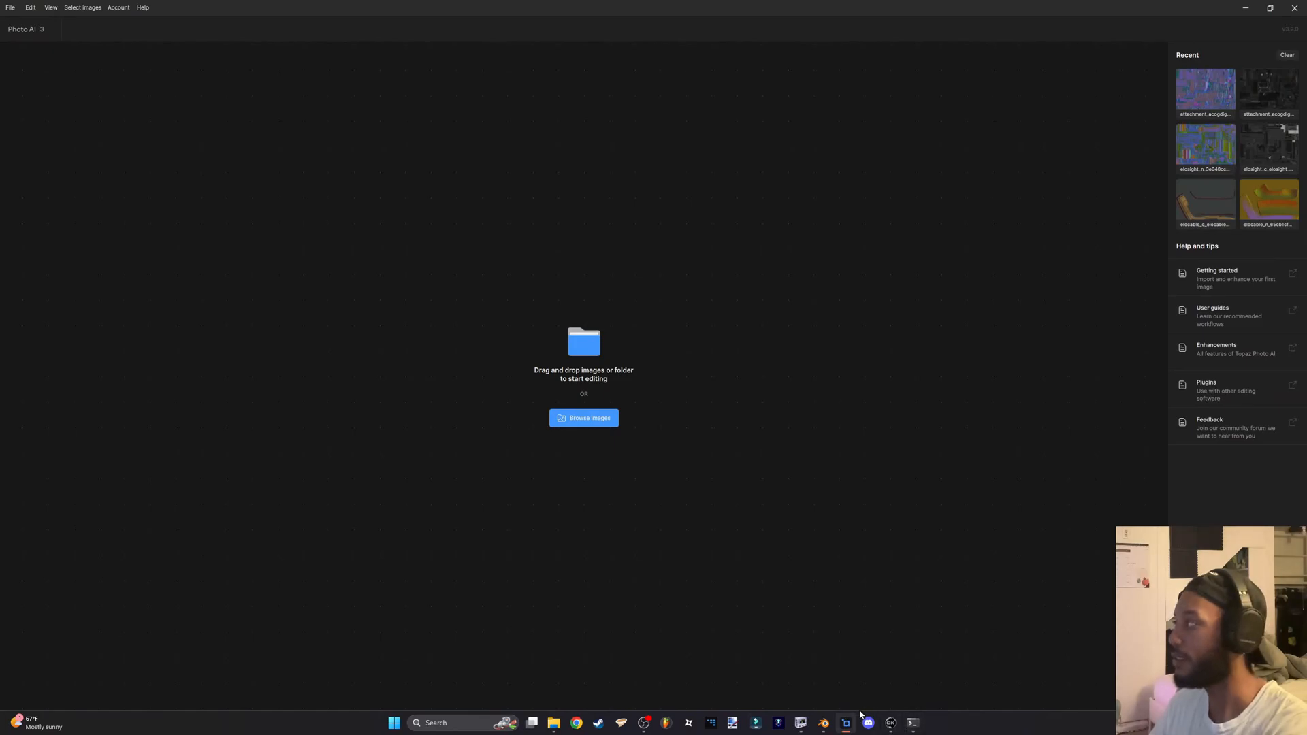
mouse_move(689, 512)
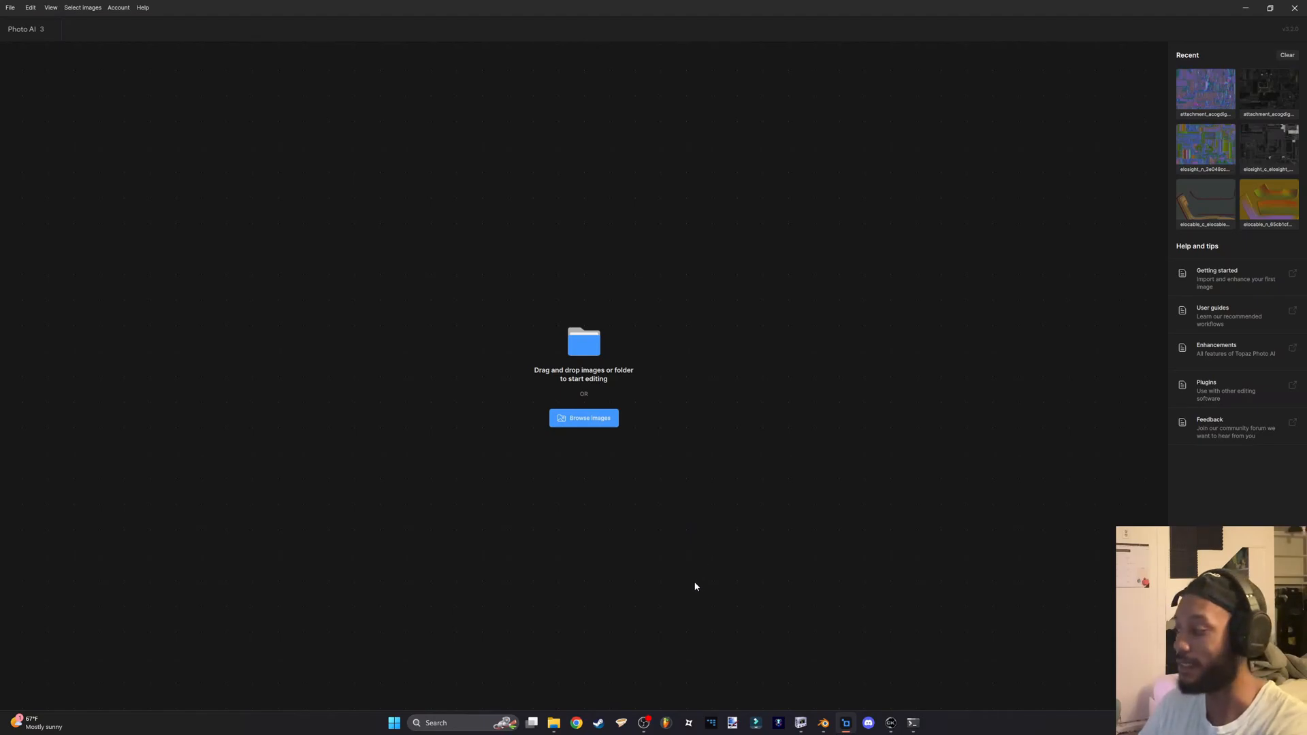
mouse_move(621, 722)
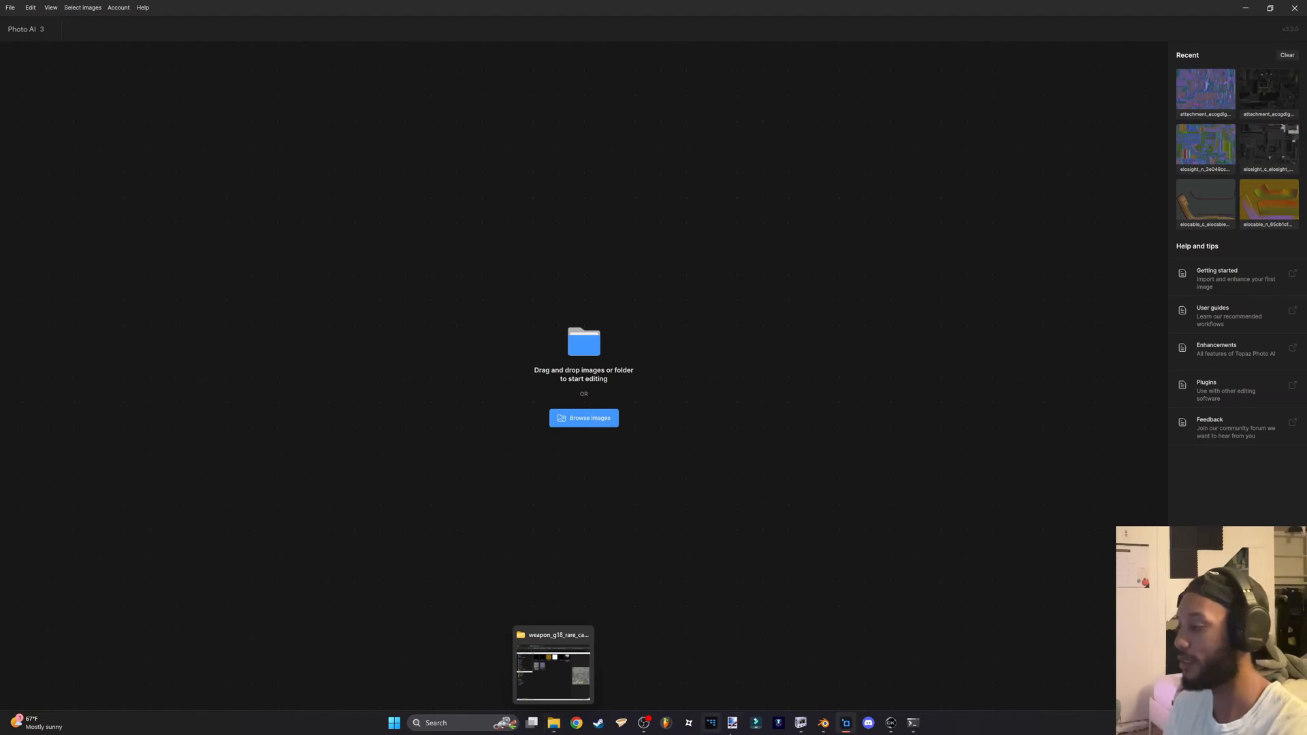
Orbit the G18 slide model to inspect it, then preview the normal map full size
click(553, 664)
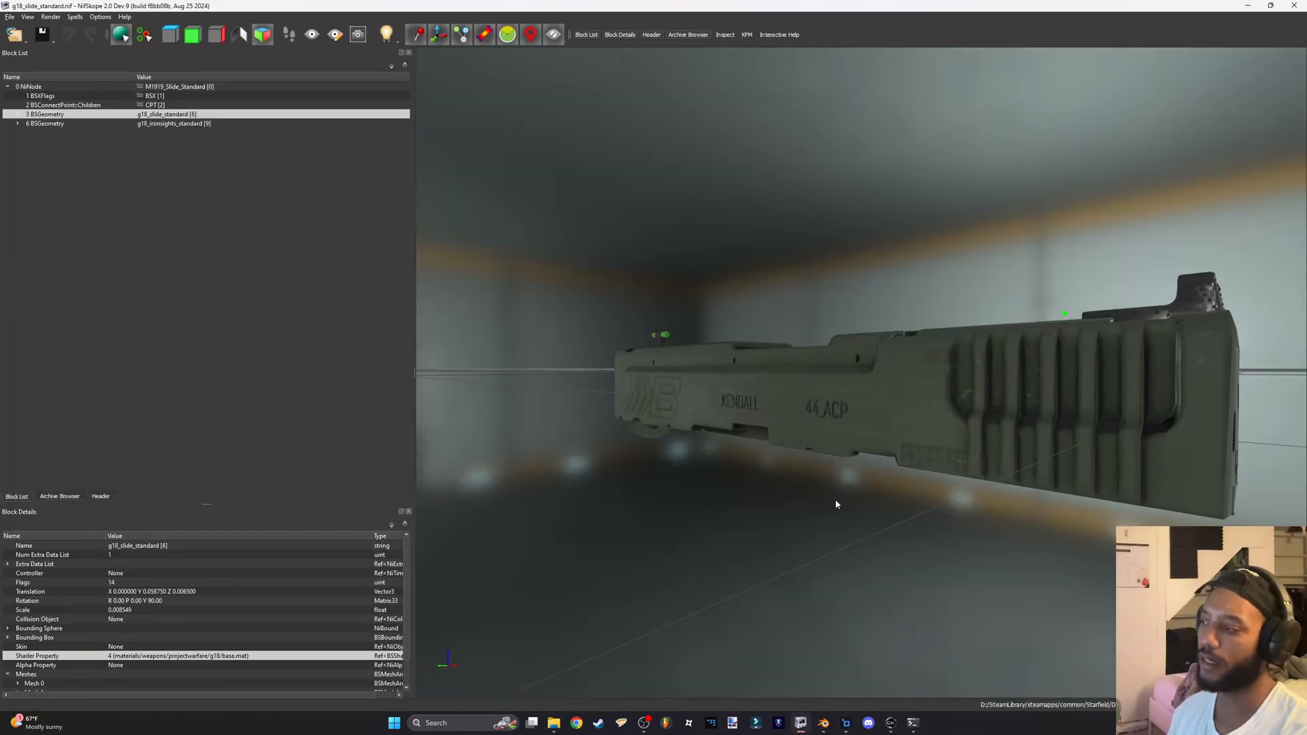
drag(837, 504, 814, 515)
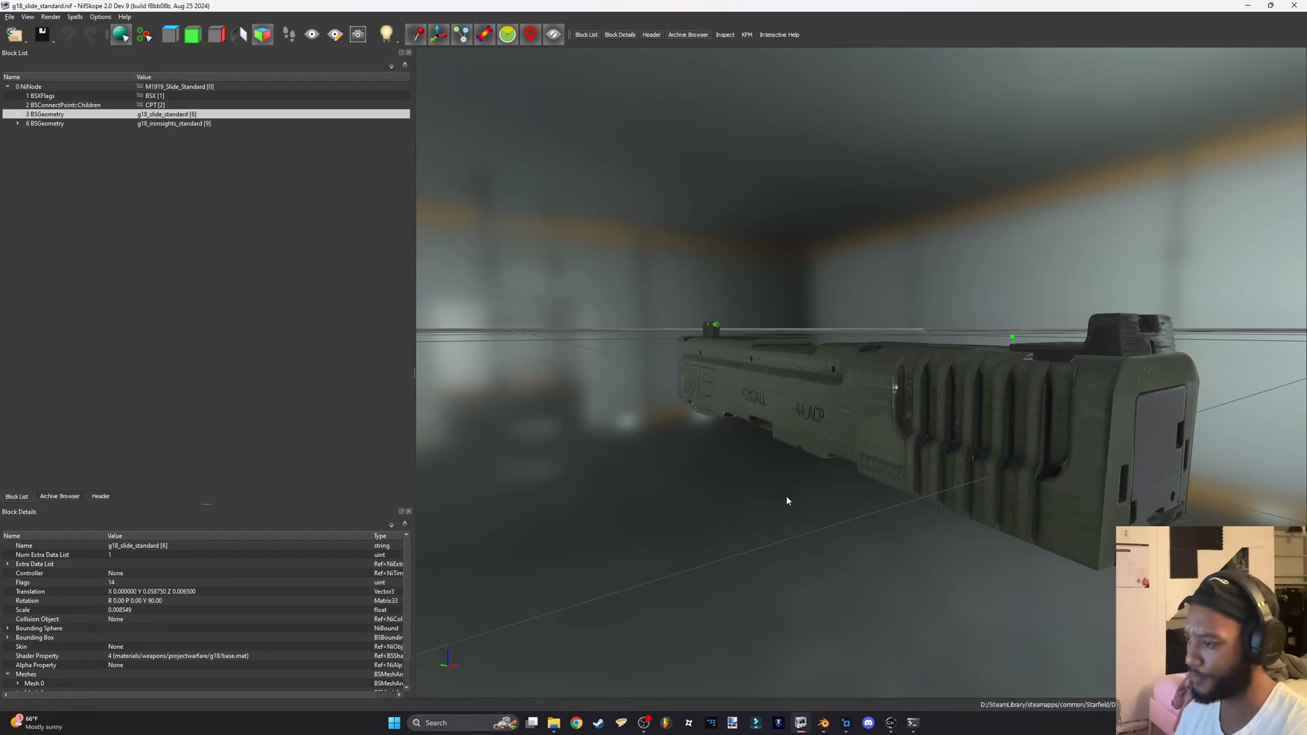
drag(786, 501, 862, 493)
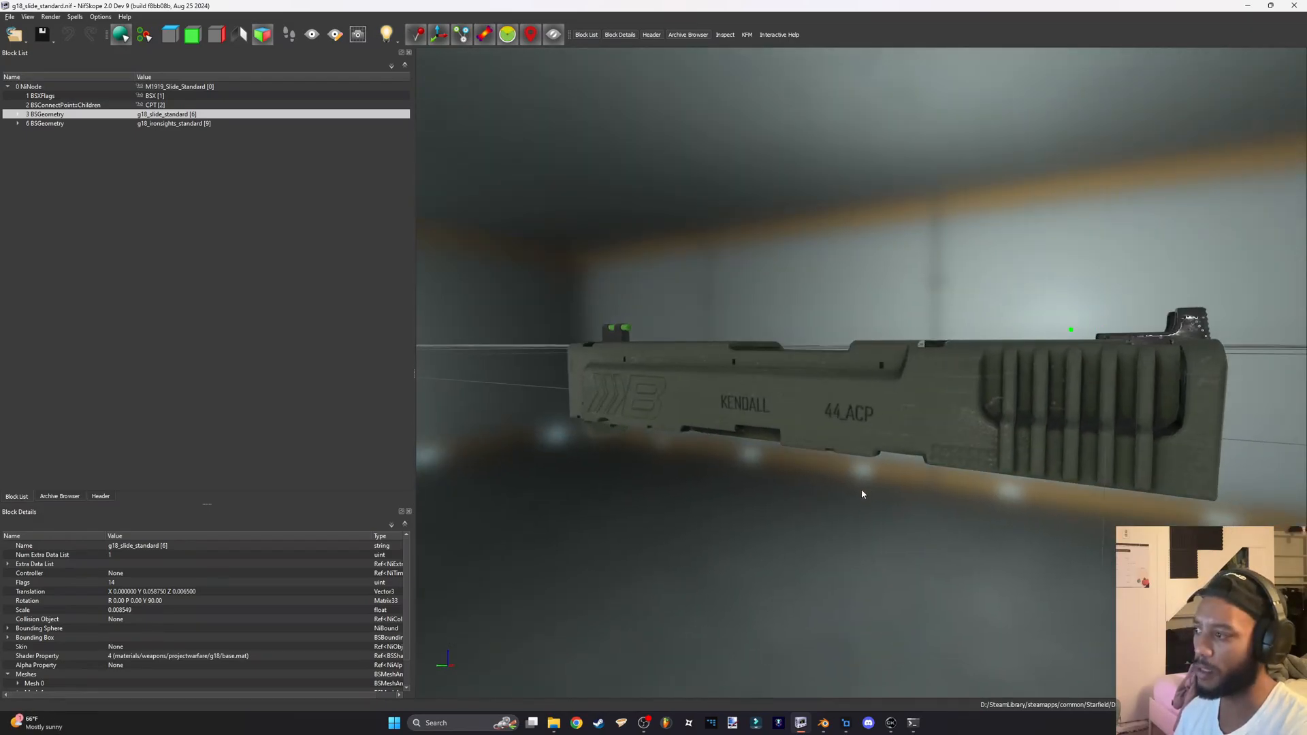
drag(862, 494, 832, 530)
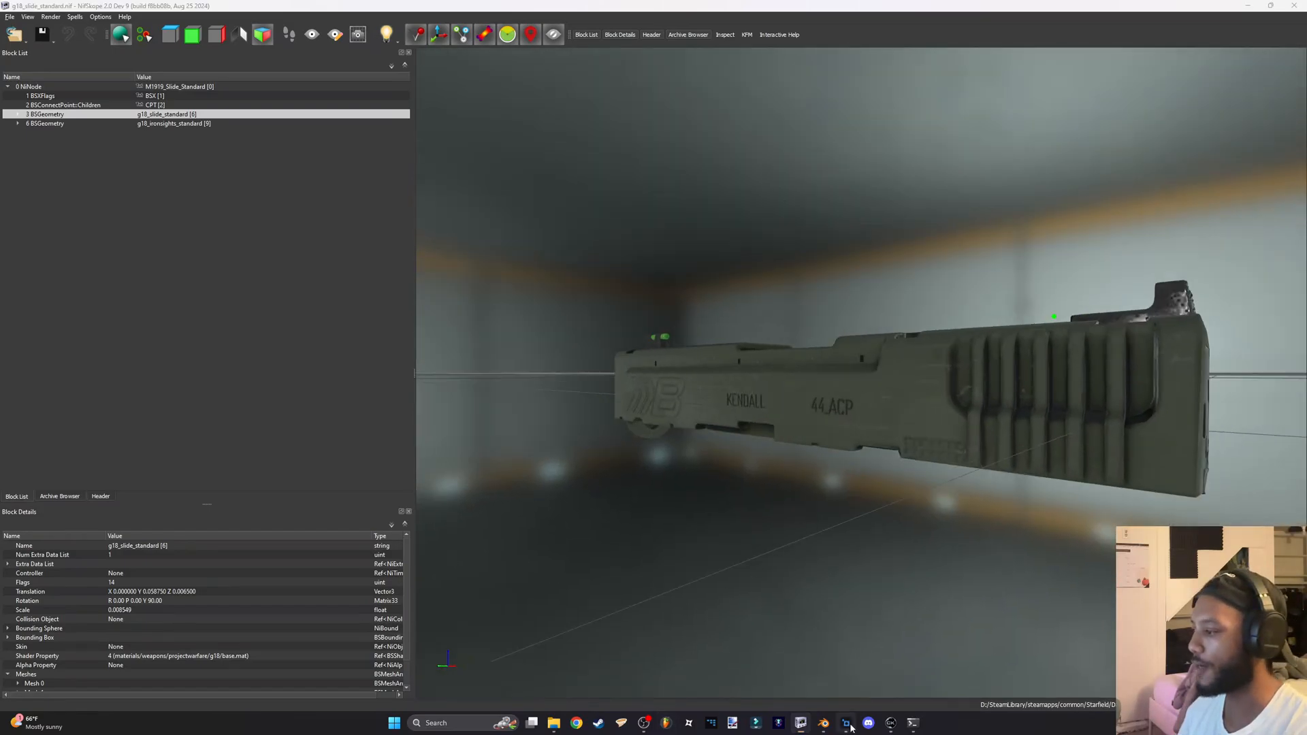
click(844, 723)
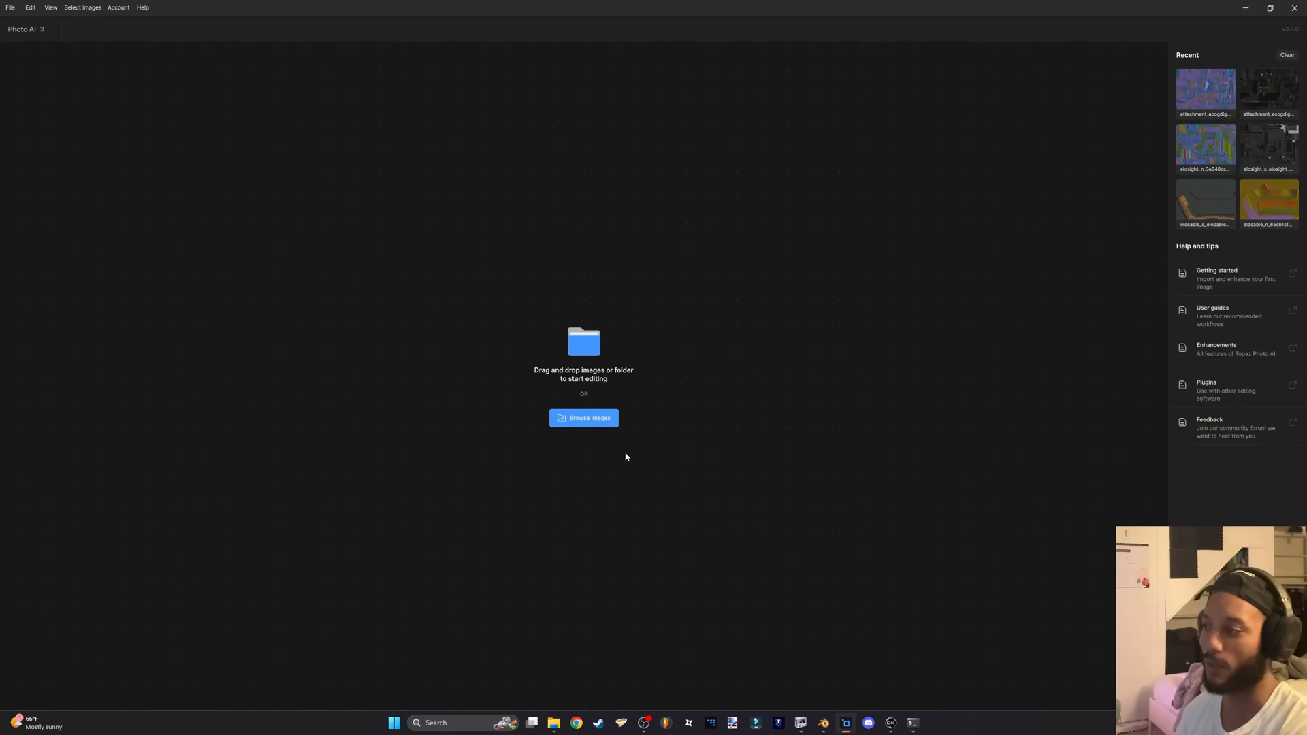
mouse_move(628, 468)
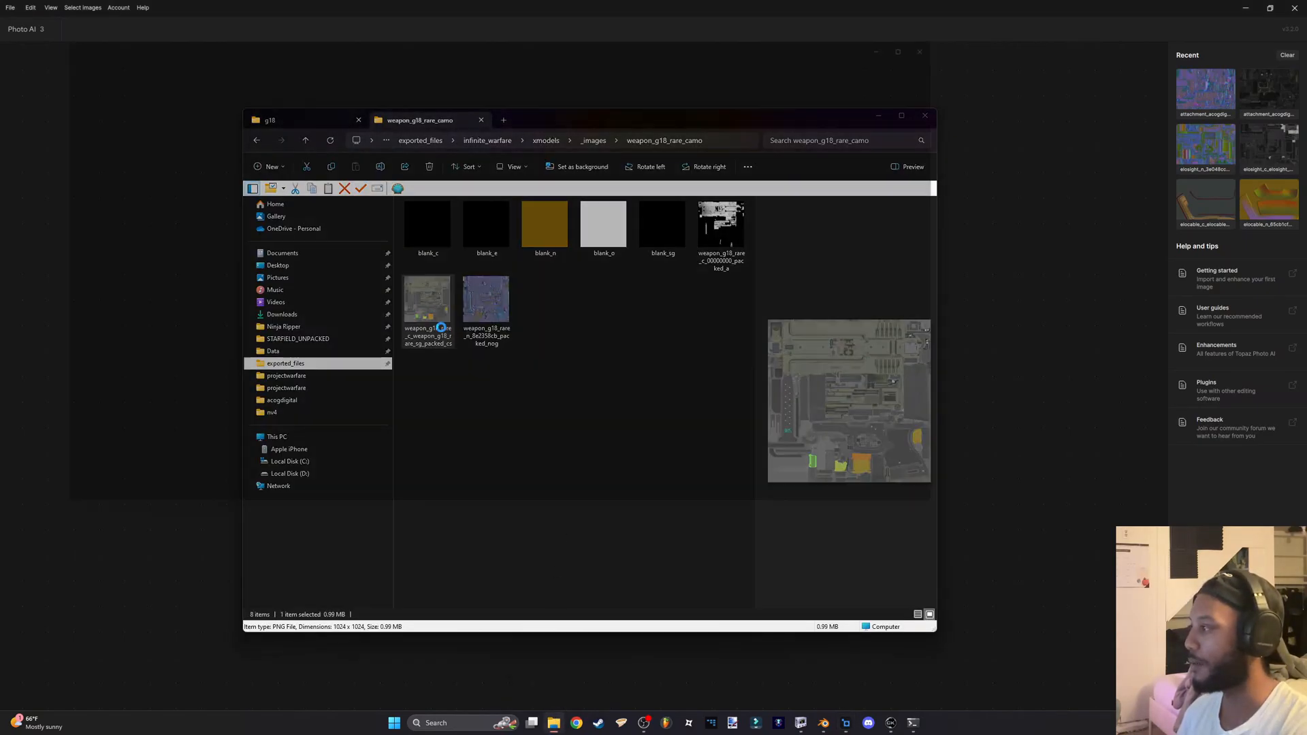
double_click(426, 304)
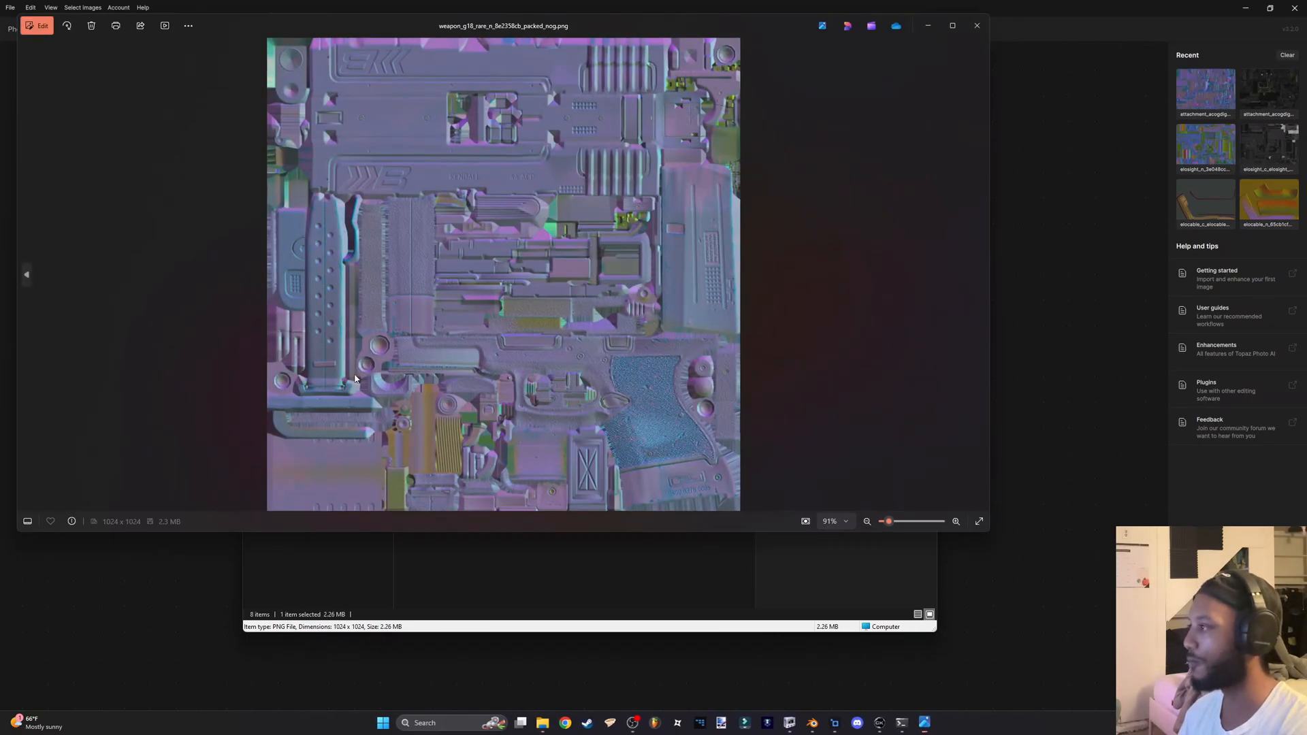
mouse_move(958, 64)
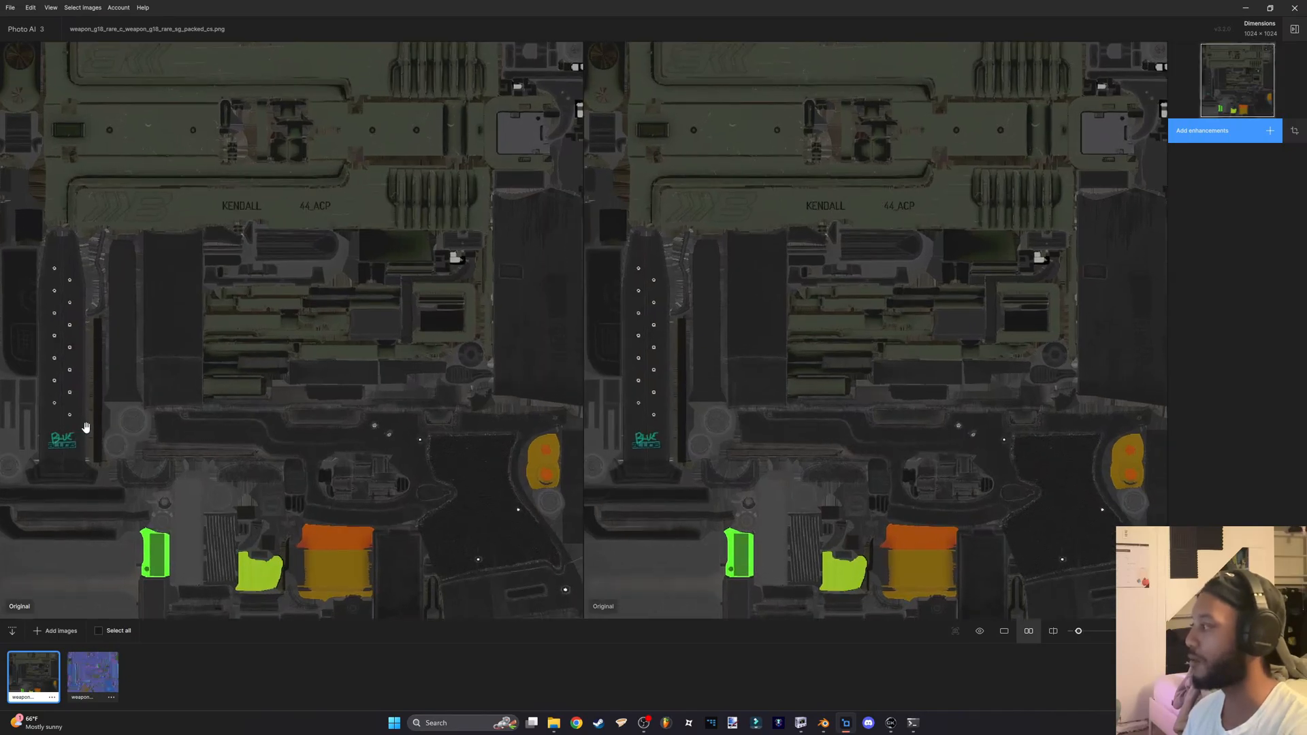
Select both G18 textures in the filmstrip and request Autopilot for all
click(98, 630)
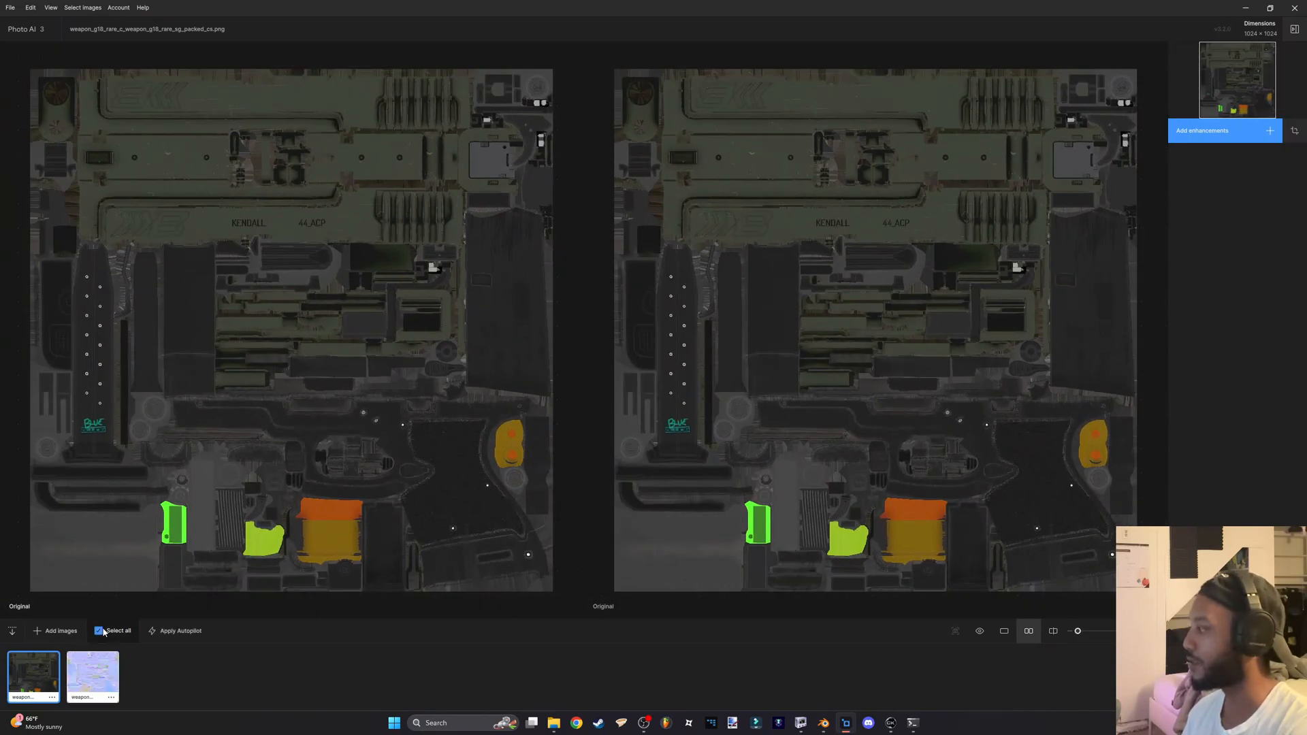
mouse_move(71, 464)
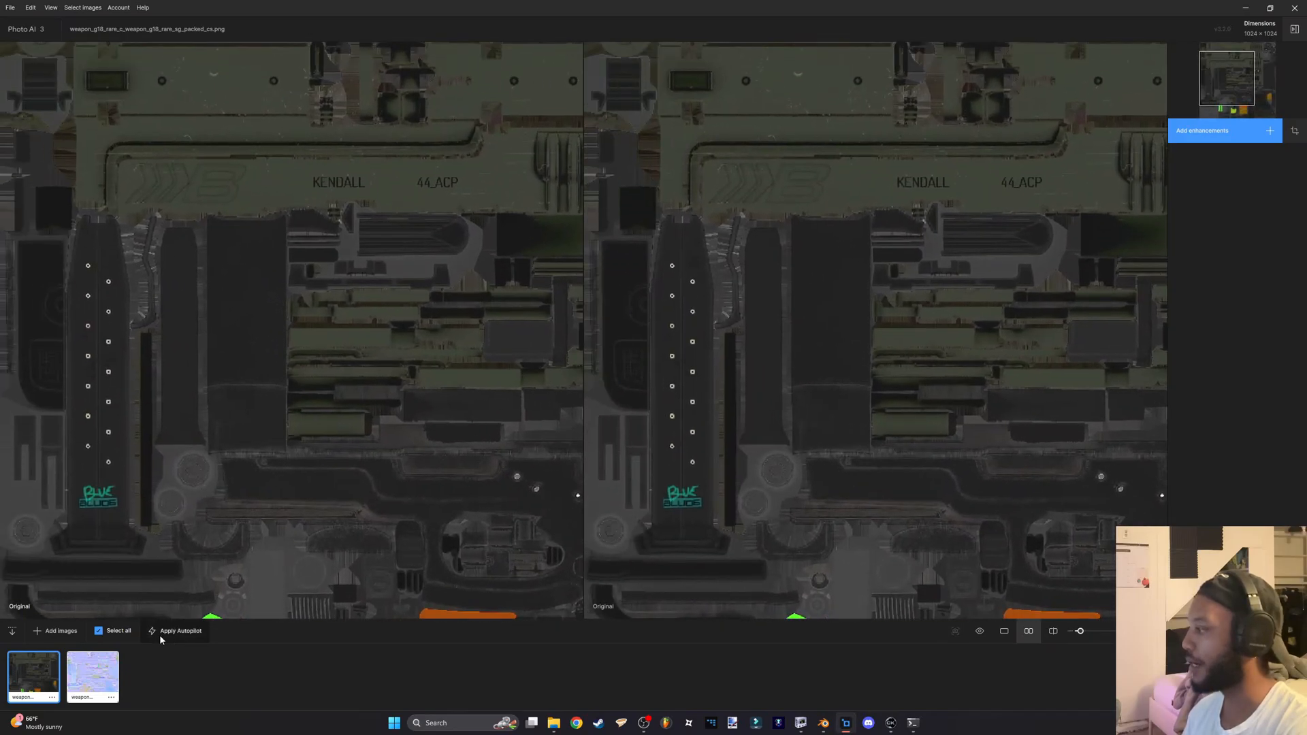
click(179, 631)
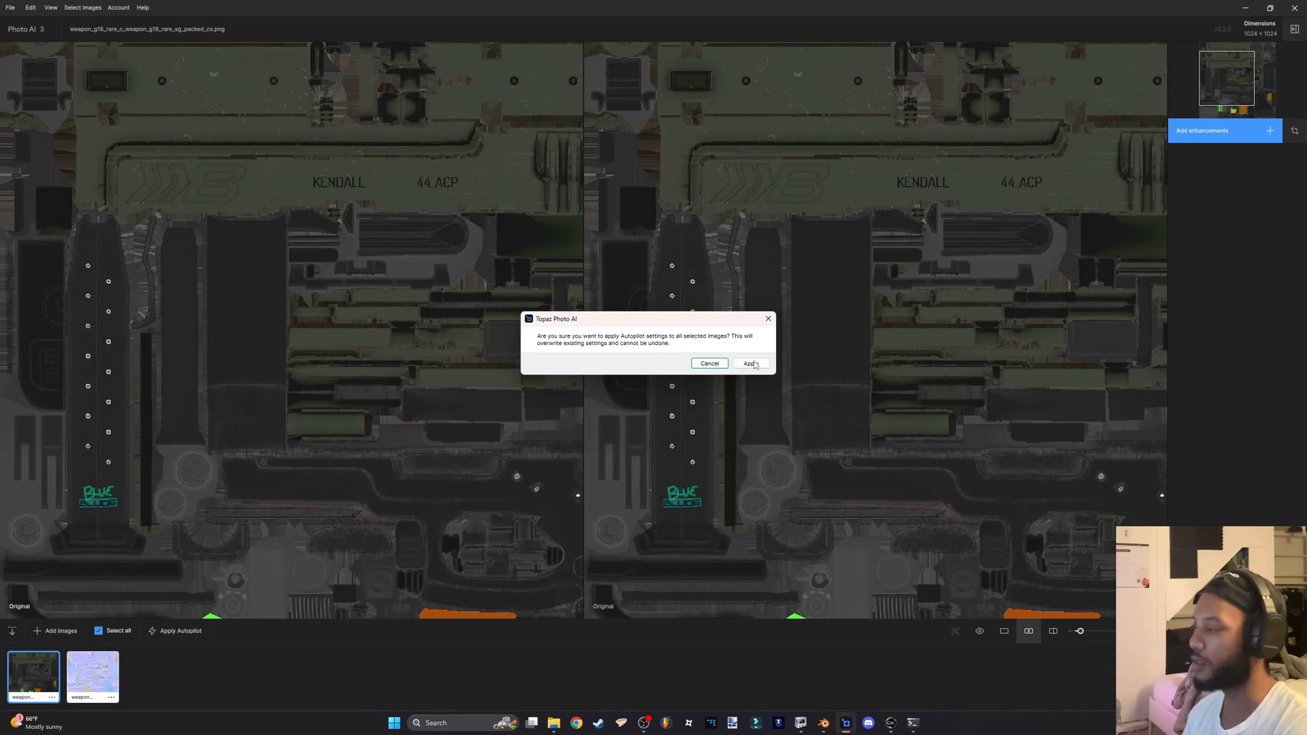
Confirm Autopilot to add Upscale (1024 to 3461 px) and zoom the preview
click(749, 363)
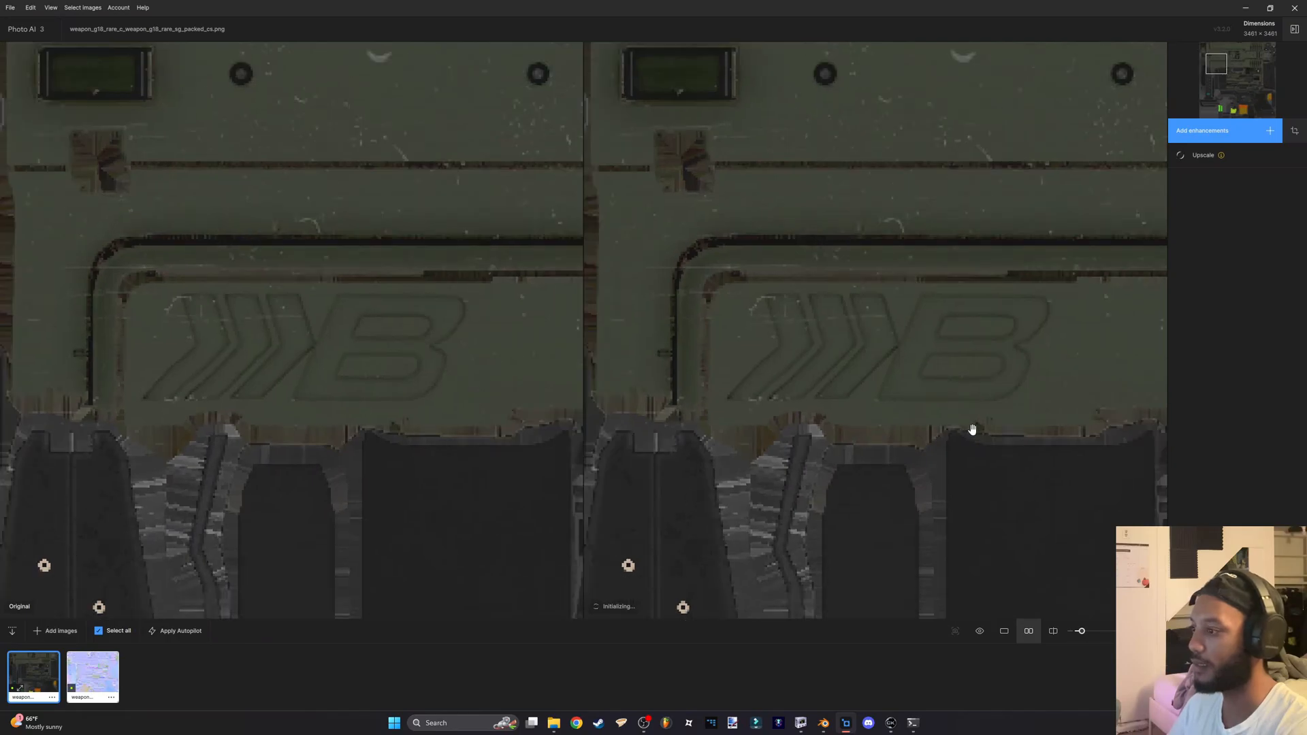
scroll(down, 3)
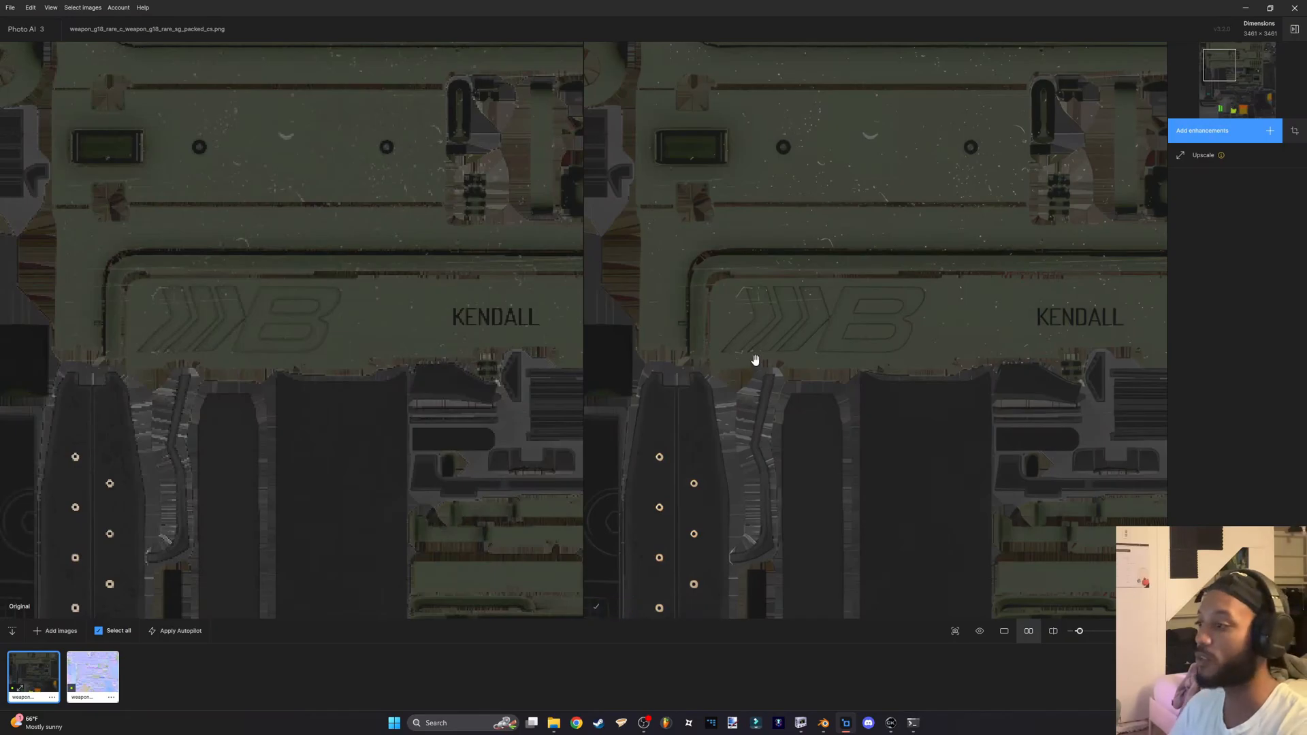
mouse_move(866, 433)
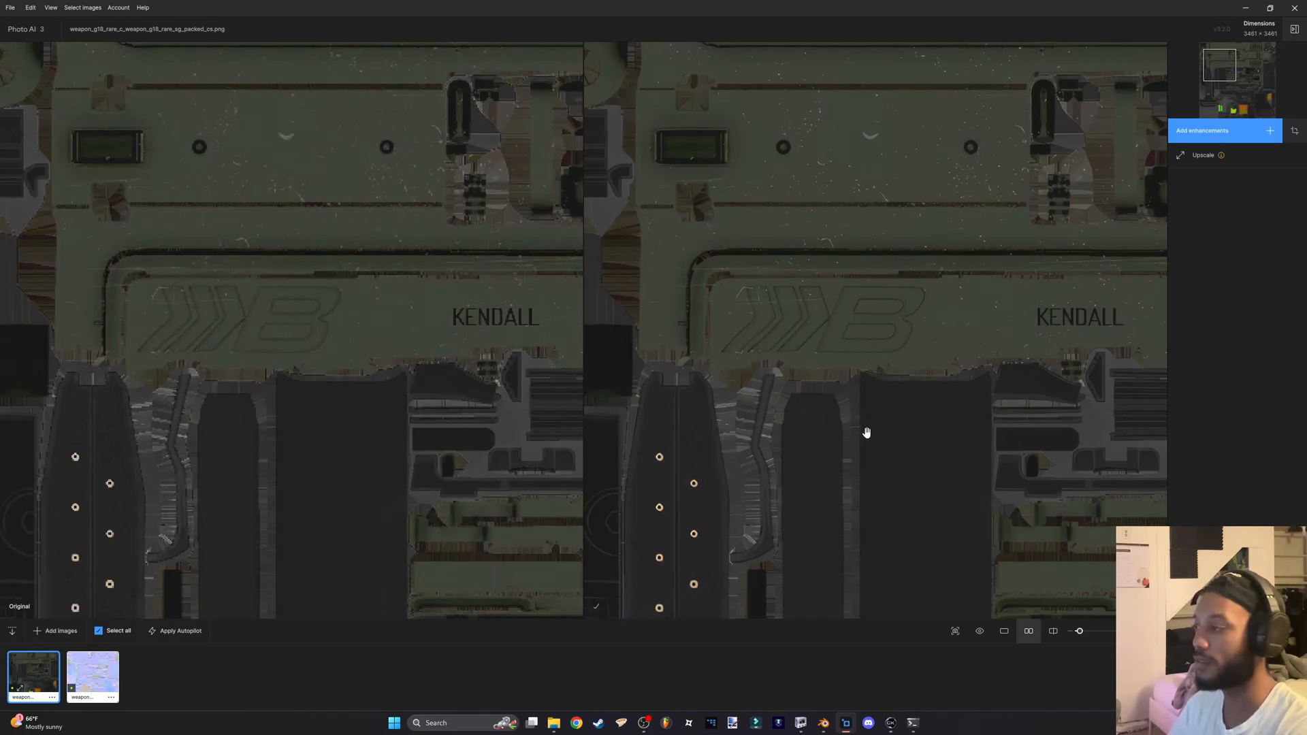
mouse_move(855, 436)
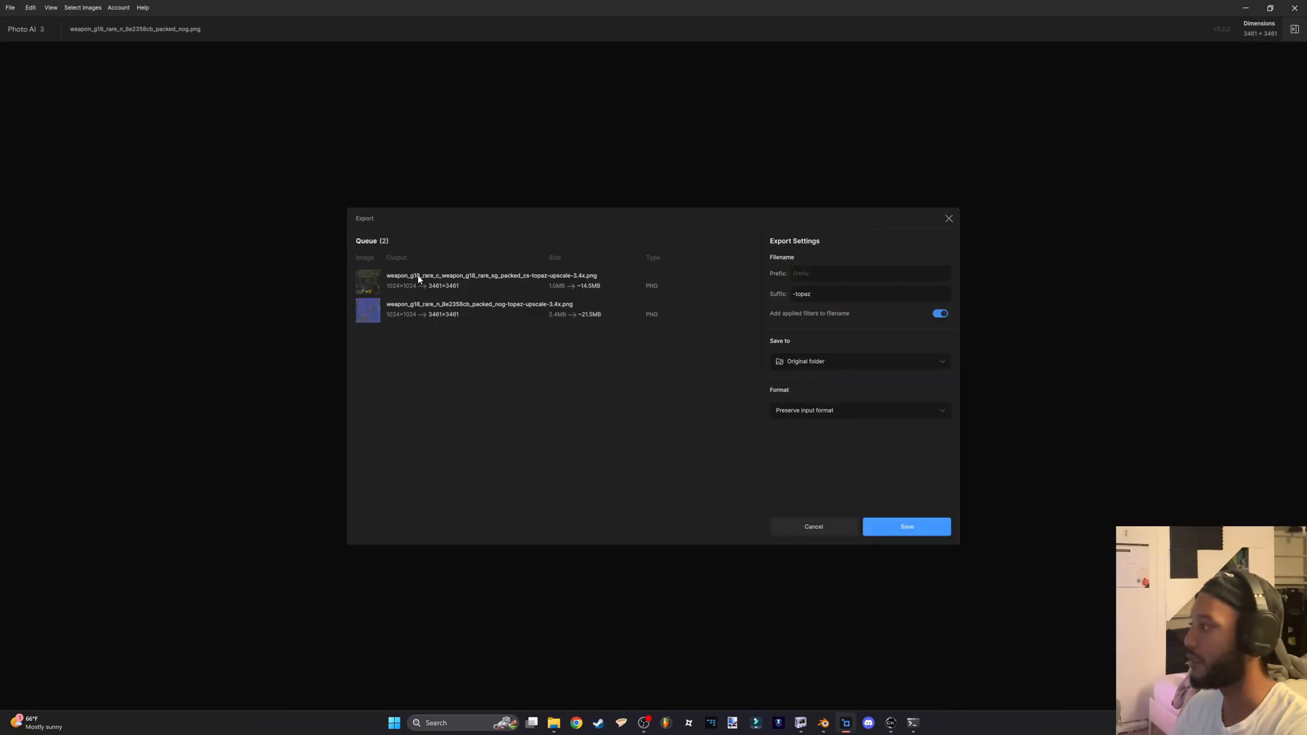
mouse_move(815, 365)
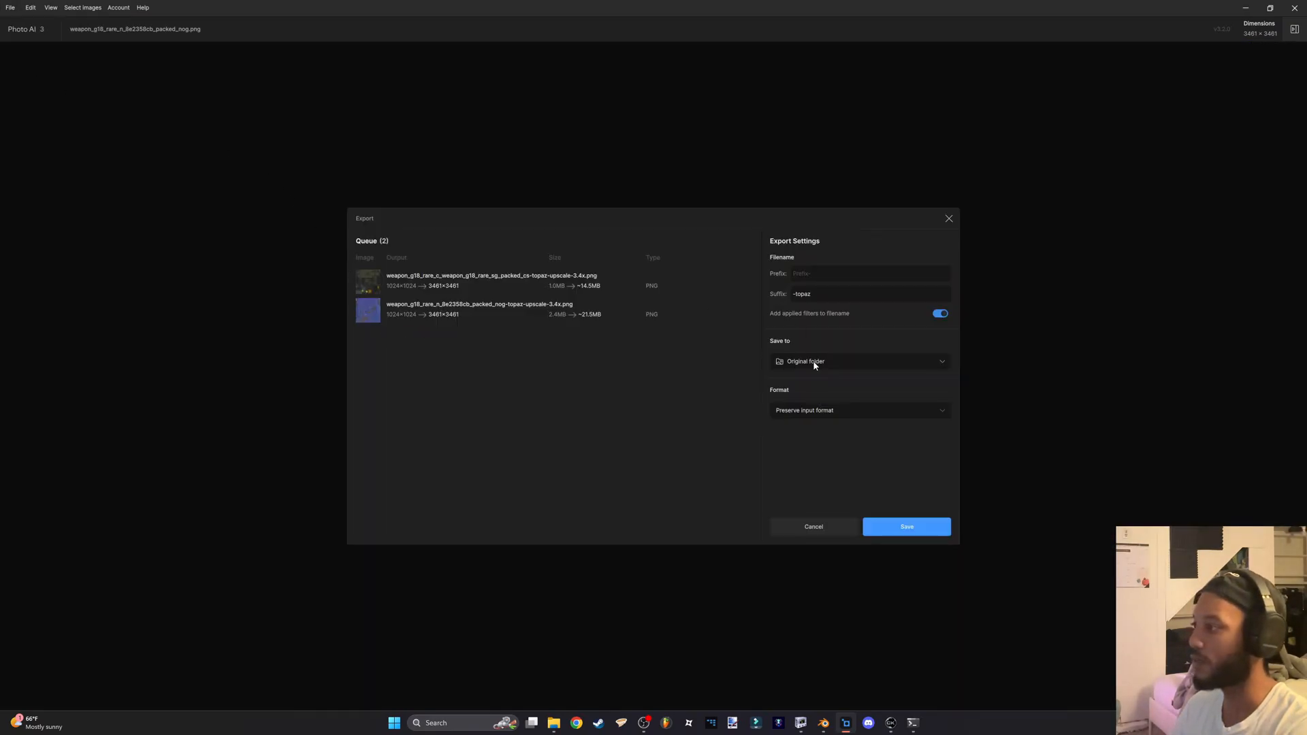
mouse_move(828, 469)
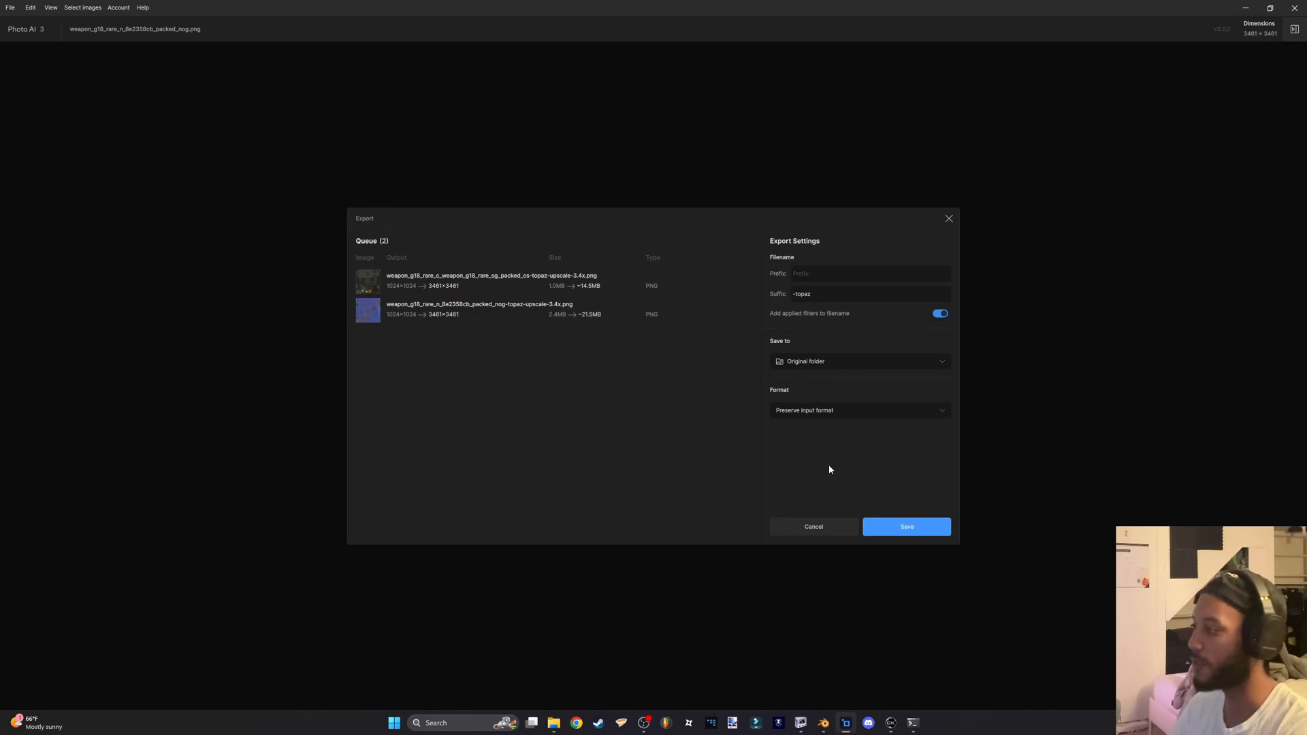
Save both upscaled textures to the original folder, preserving the PNG input format
click(905, 526)
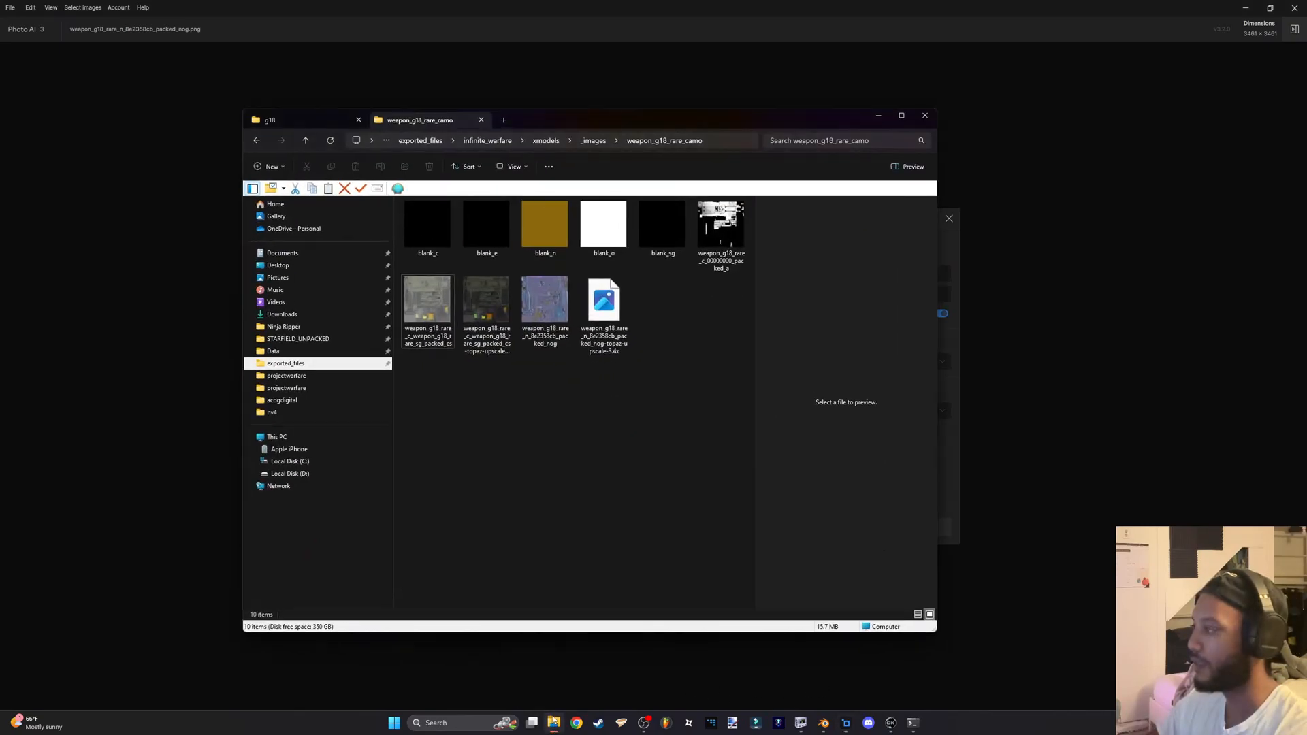
Select the upscaled PNGs in weapon_g18_rare_camo and drag them into paint.net
click(545, 308)
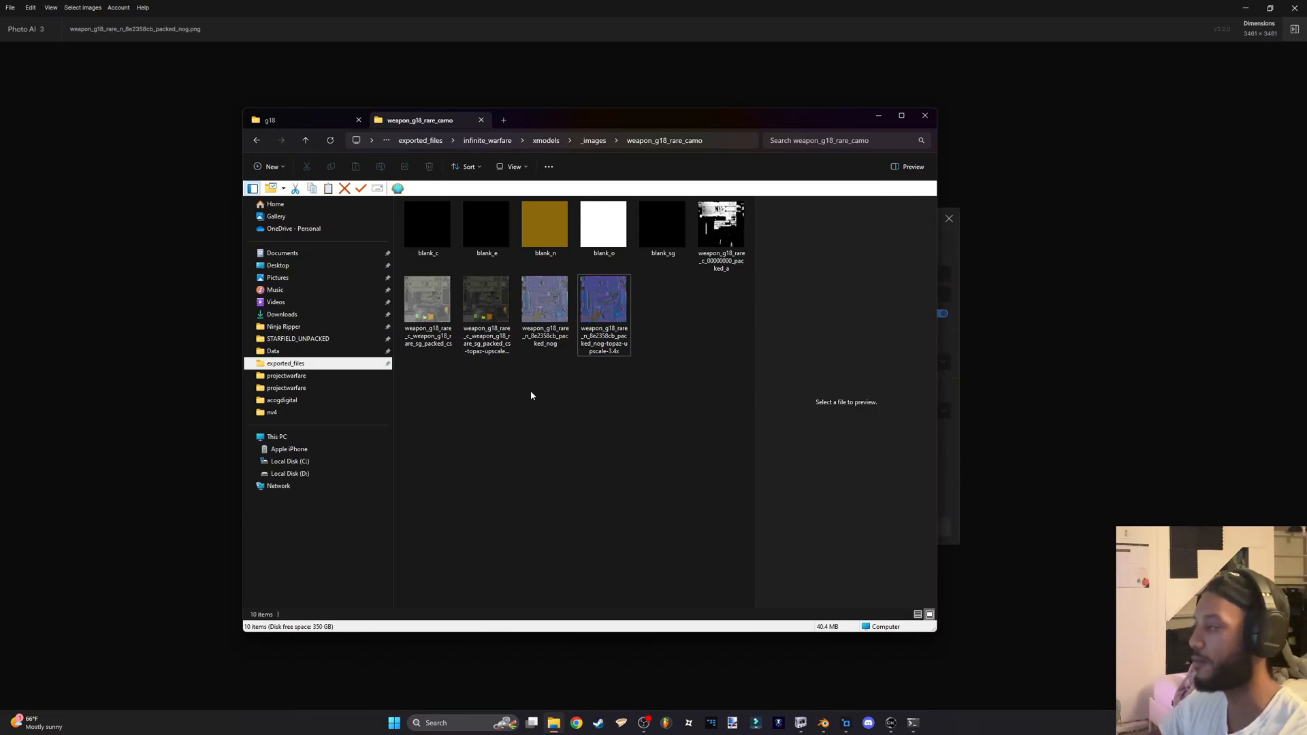
mouse_move(761, 484)
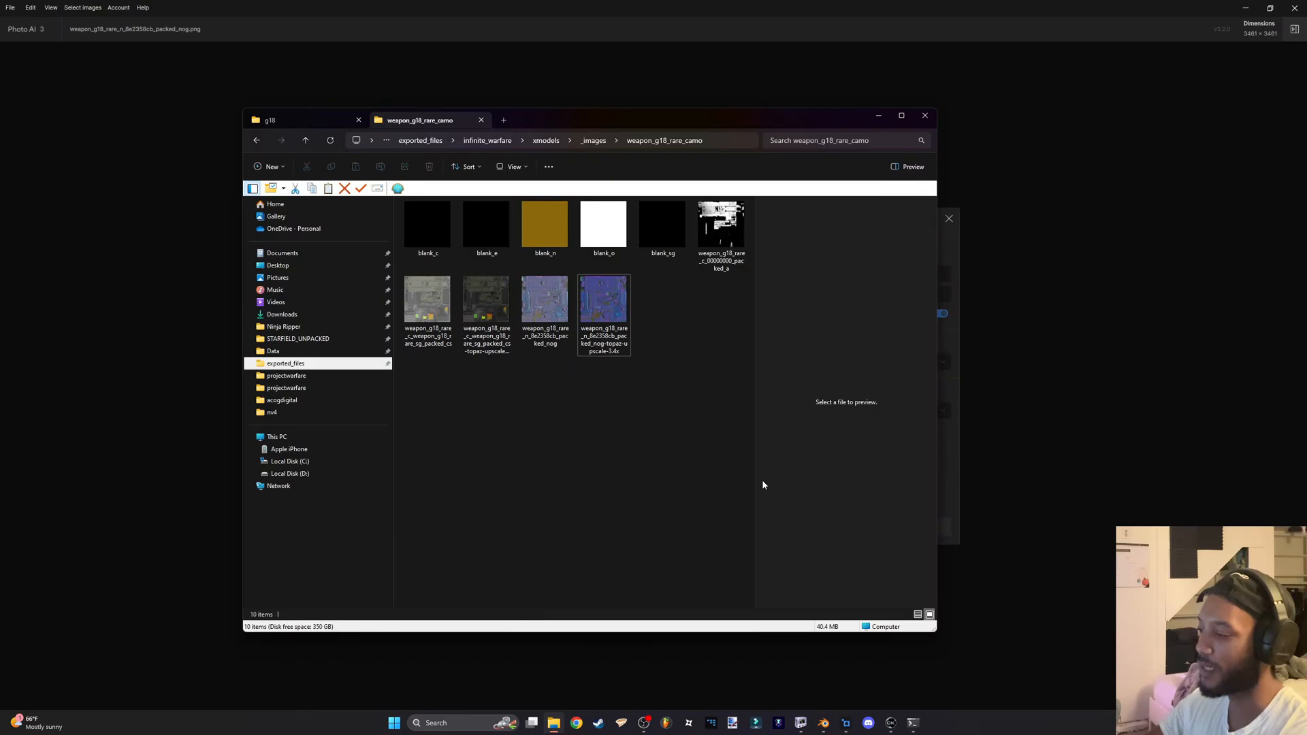
click(604, 308)
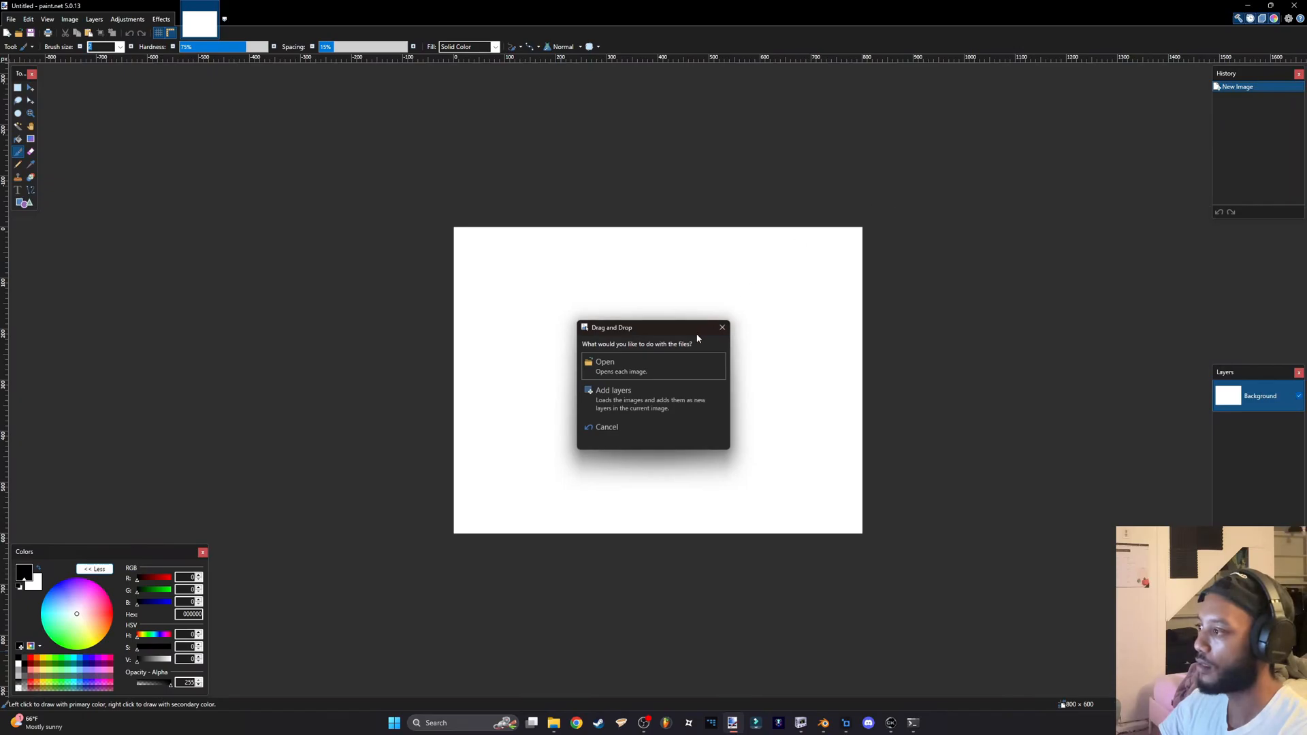
Open each upscaled texture separately, compare the 1024 px original, and close Explorer
click(605, 365)
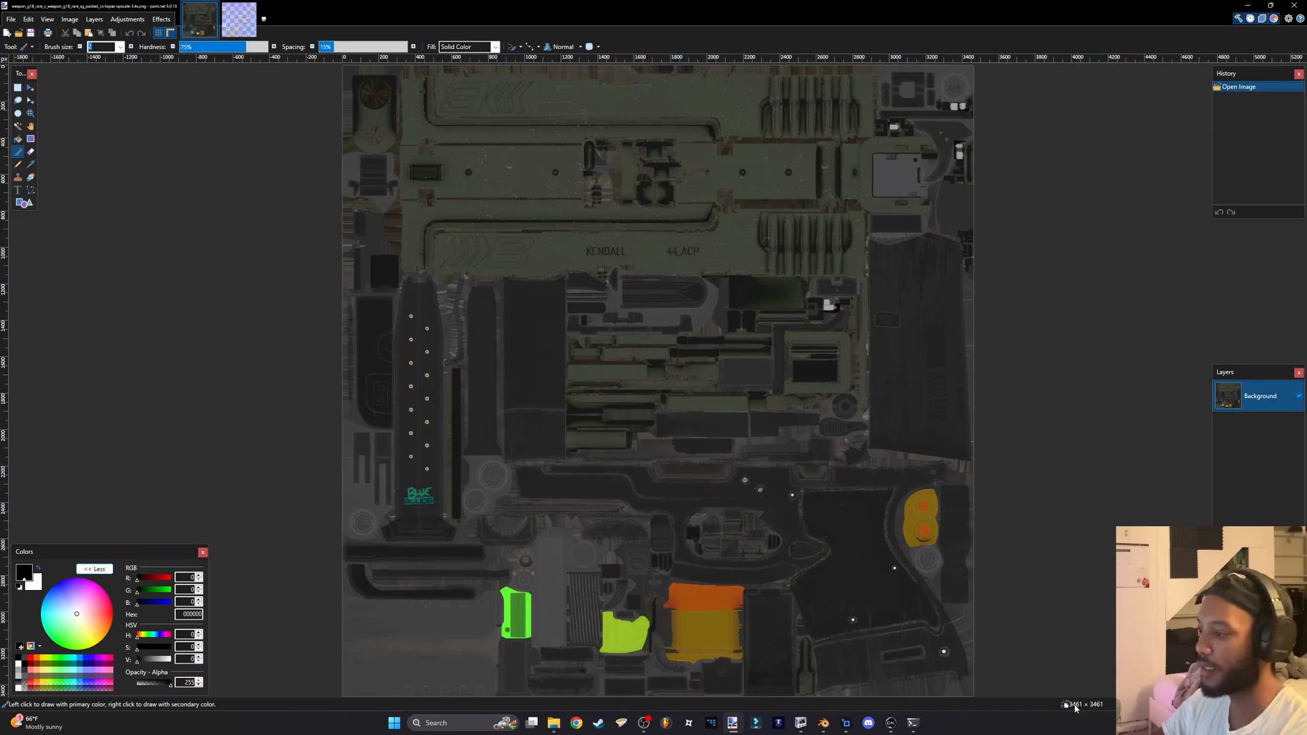
mouse_move(1090, 712)
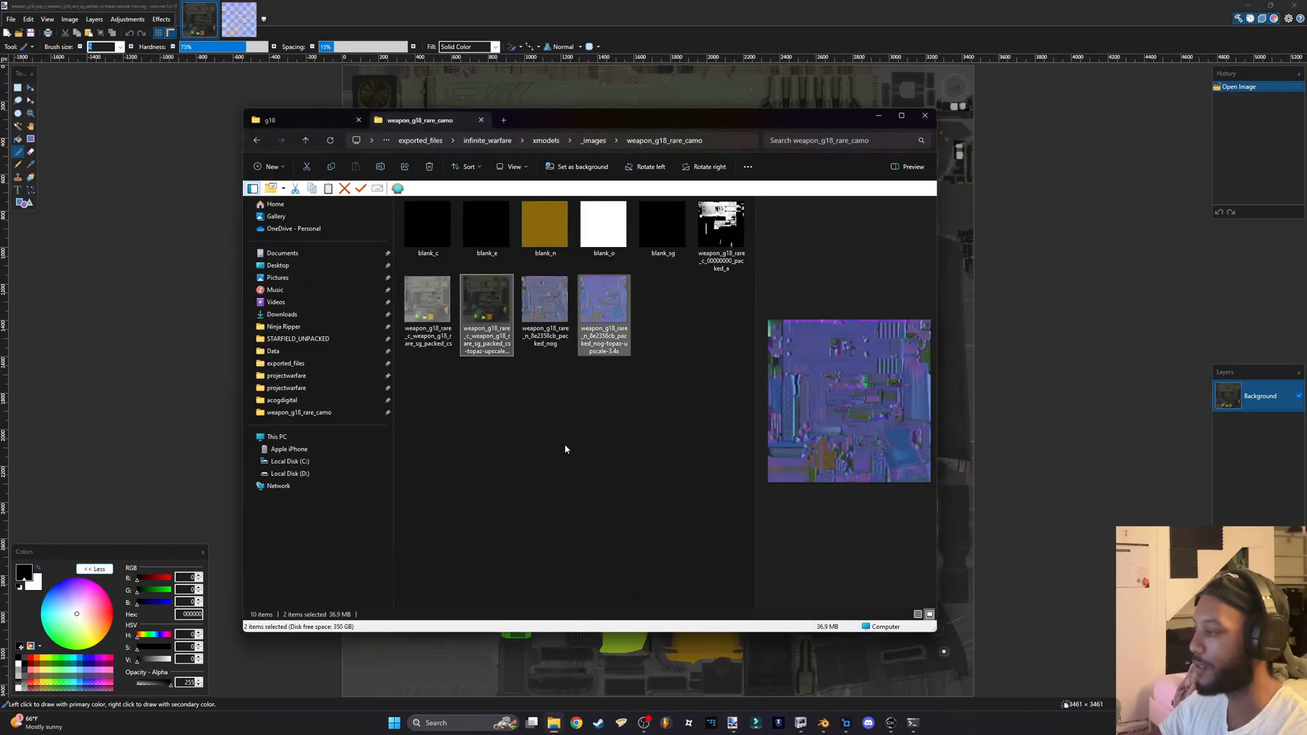
double_click(486, 300)
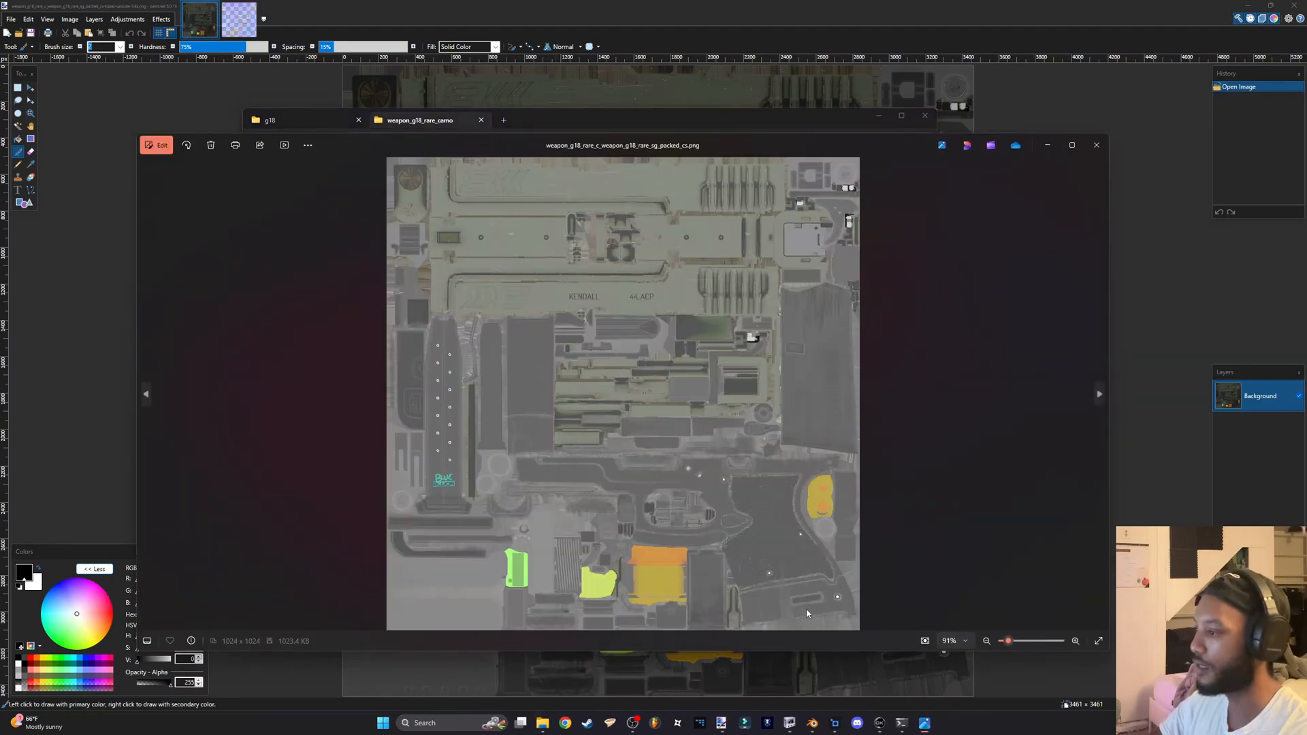
mouse_move(226, 650)
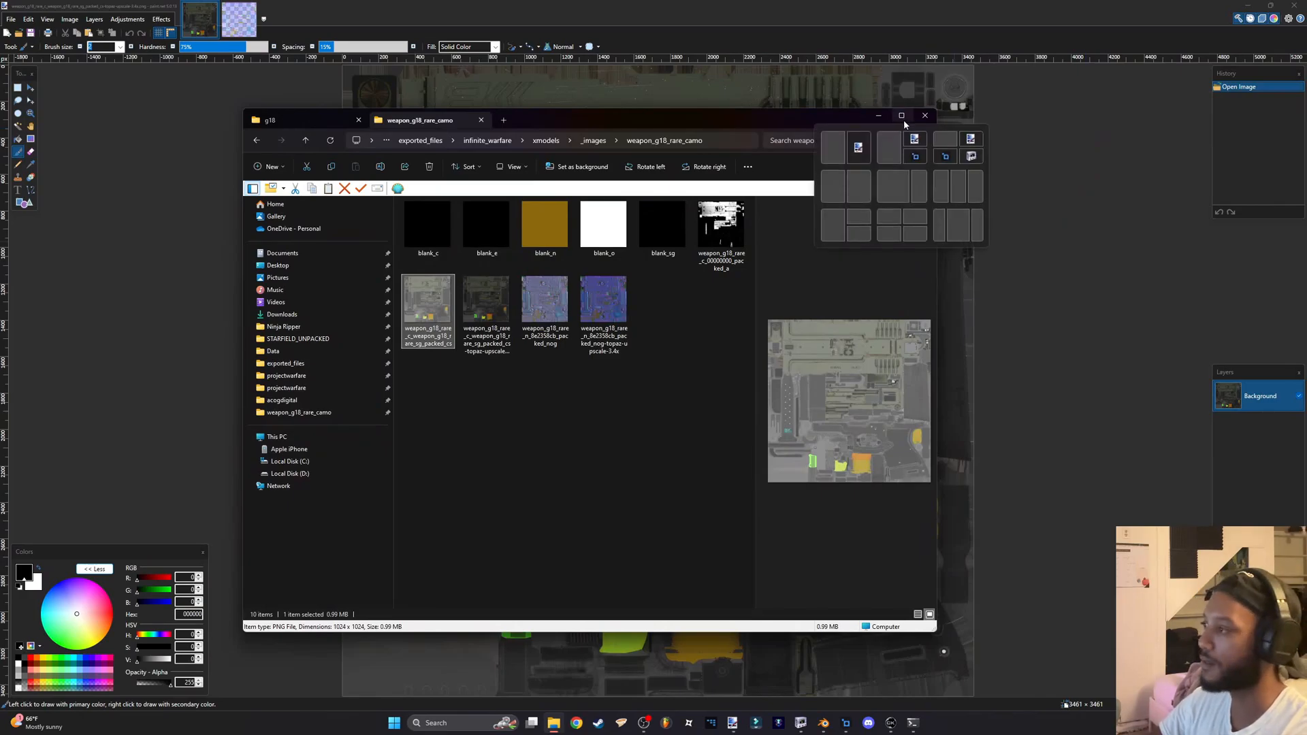
click(923, 115)
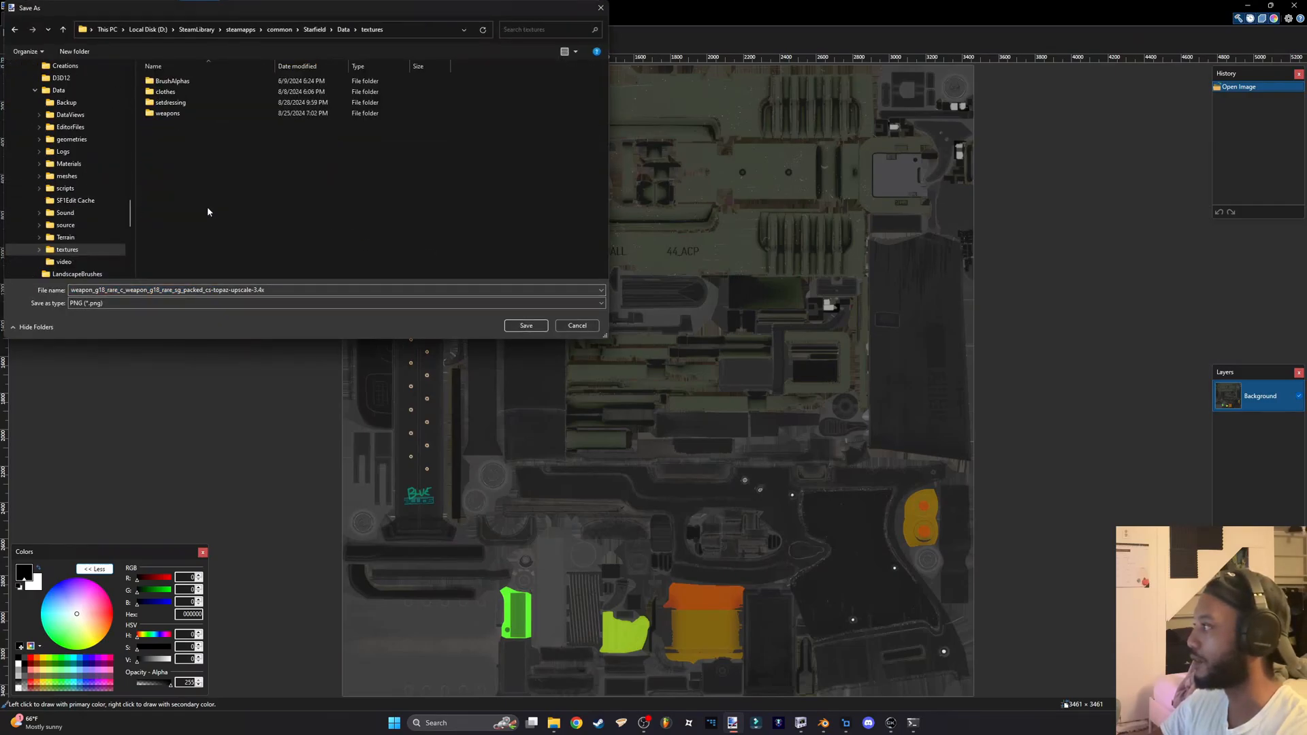
Save the colour texture as DDS in textures\weapons\projectwarfare\g18 with a 2K prefix
double_click(167, 112)
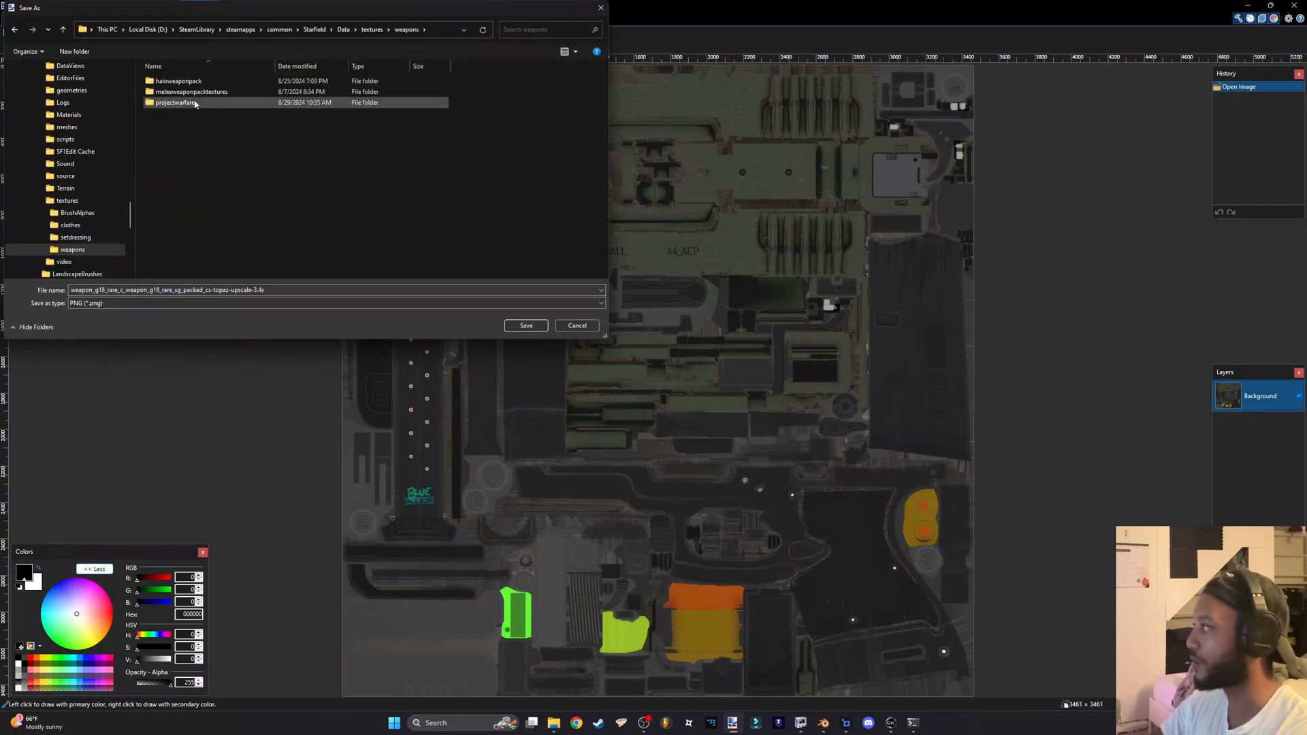
double_click(172, 102)
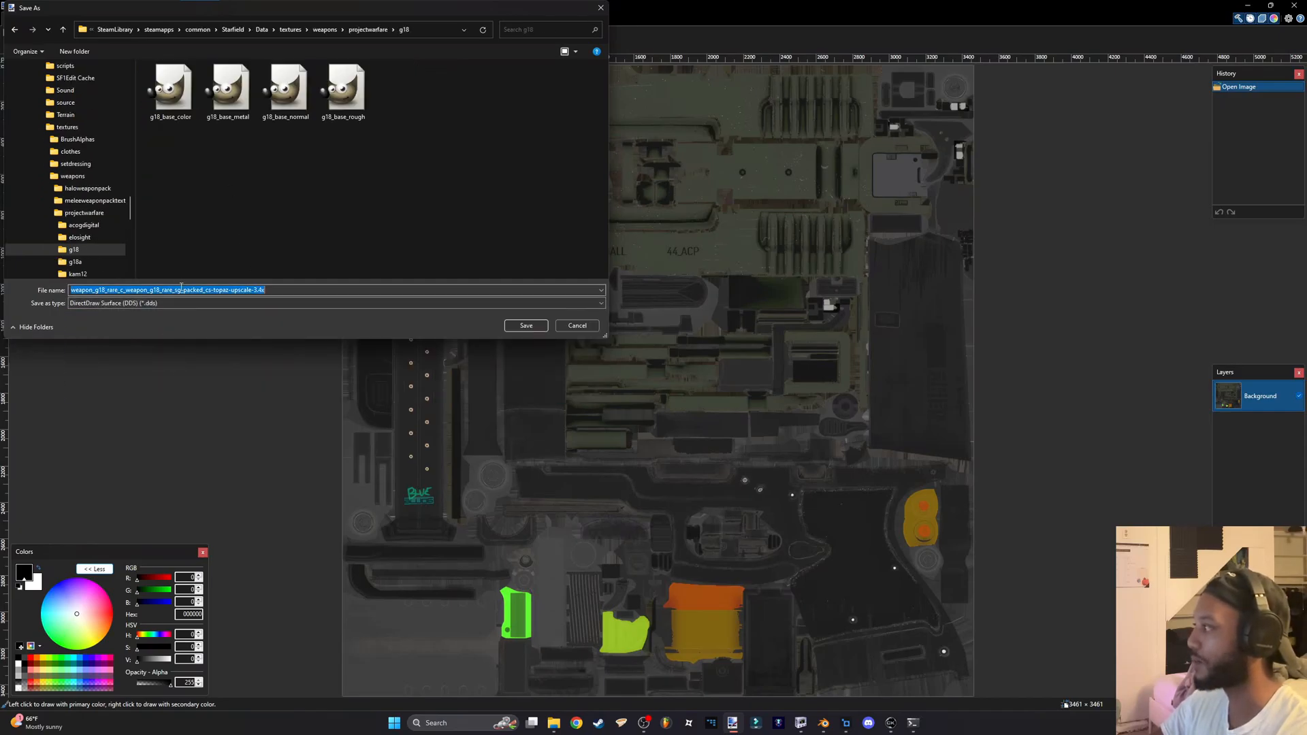
text(2K)
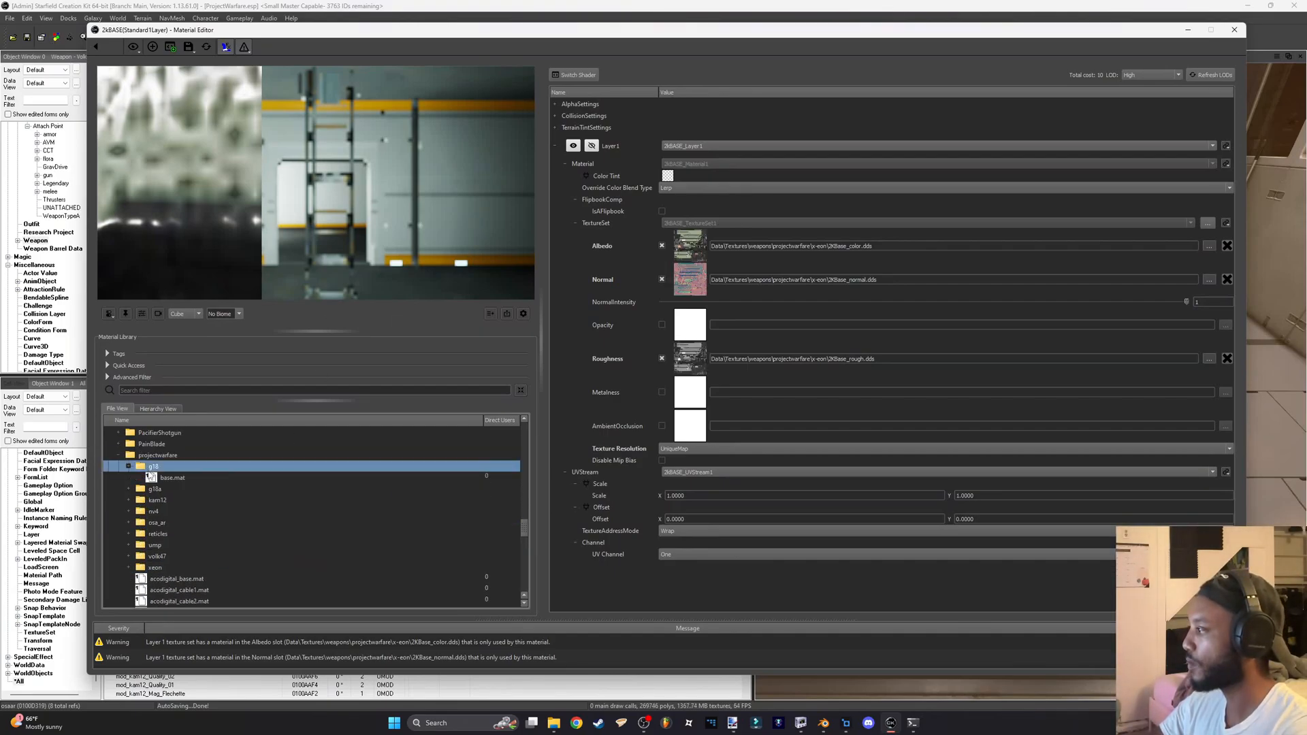
Load projectwarfare > g18 base.mat from the Material Editor library
double_click(172, 476)
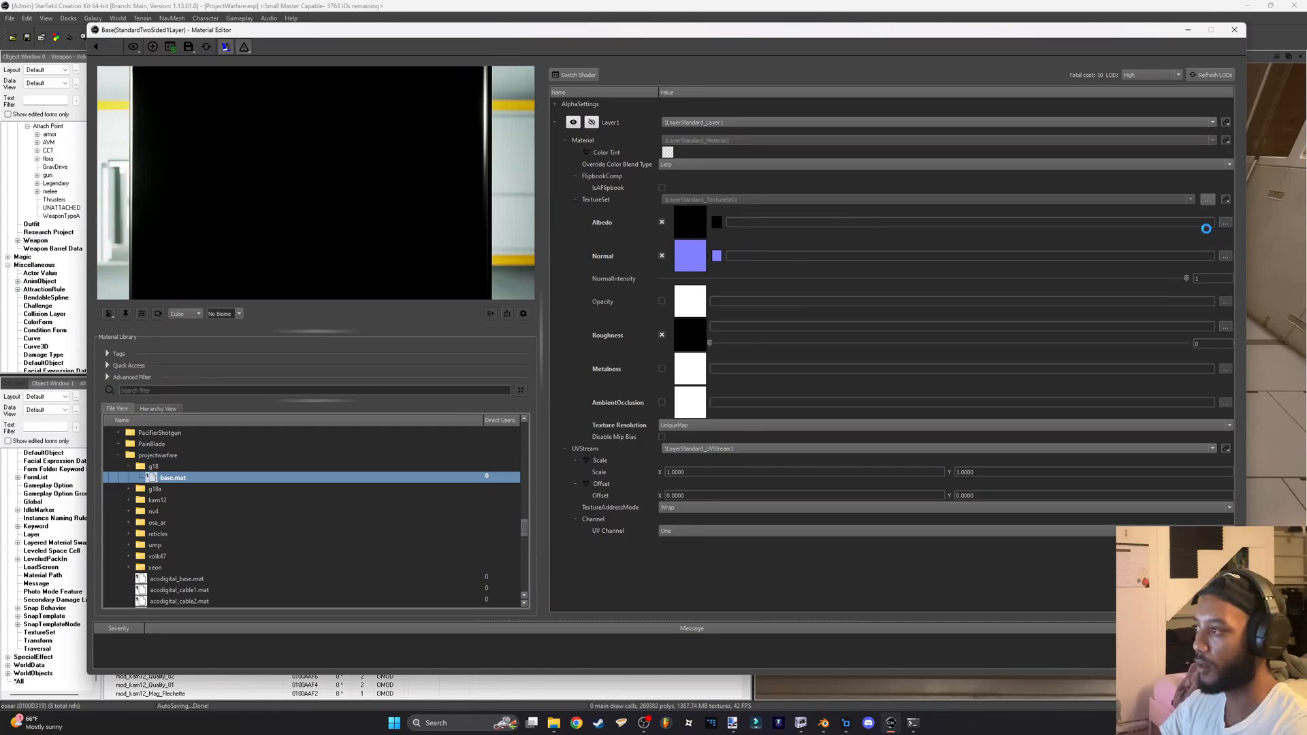
Assign the 2Kg18 DDS files from projectwarfare\g18 to Albedo, Normal and Roughness
click(1225, 222)
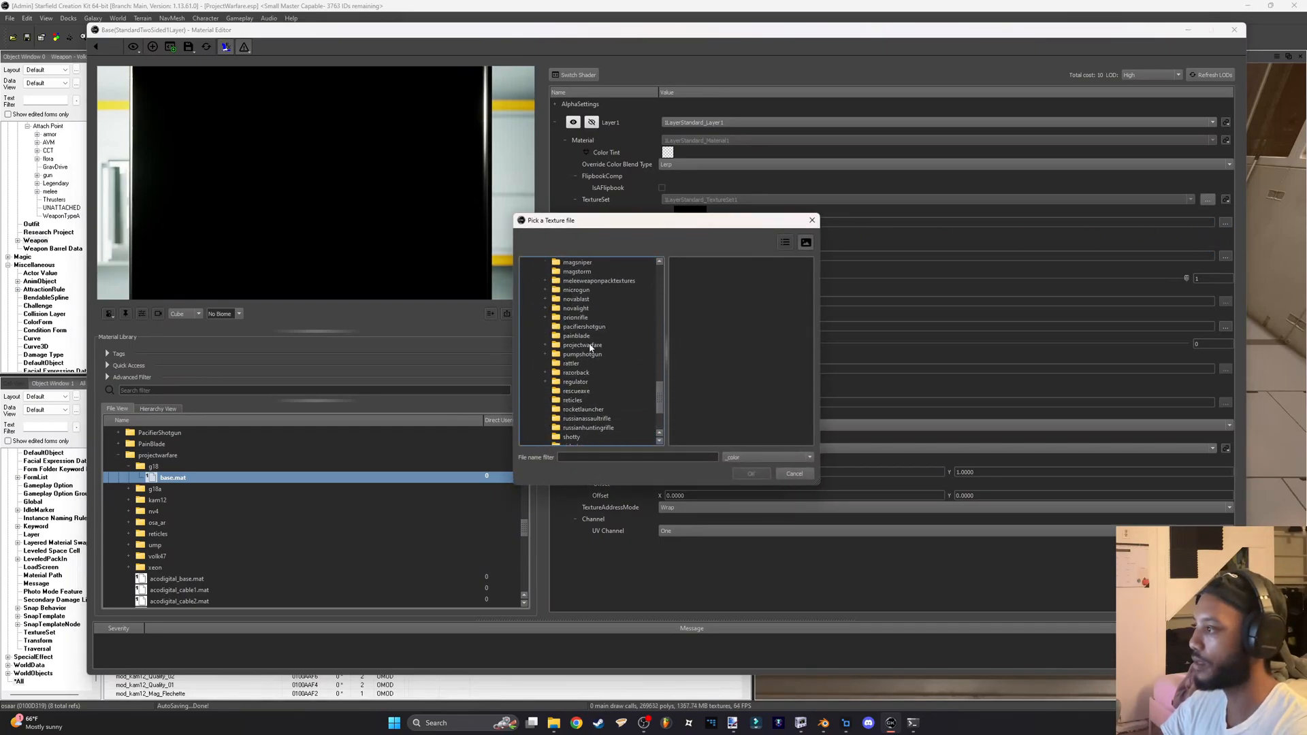
click(582, 345)
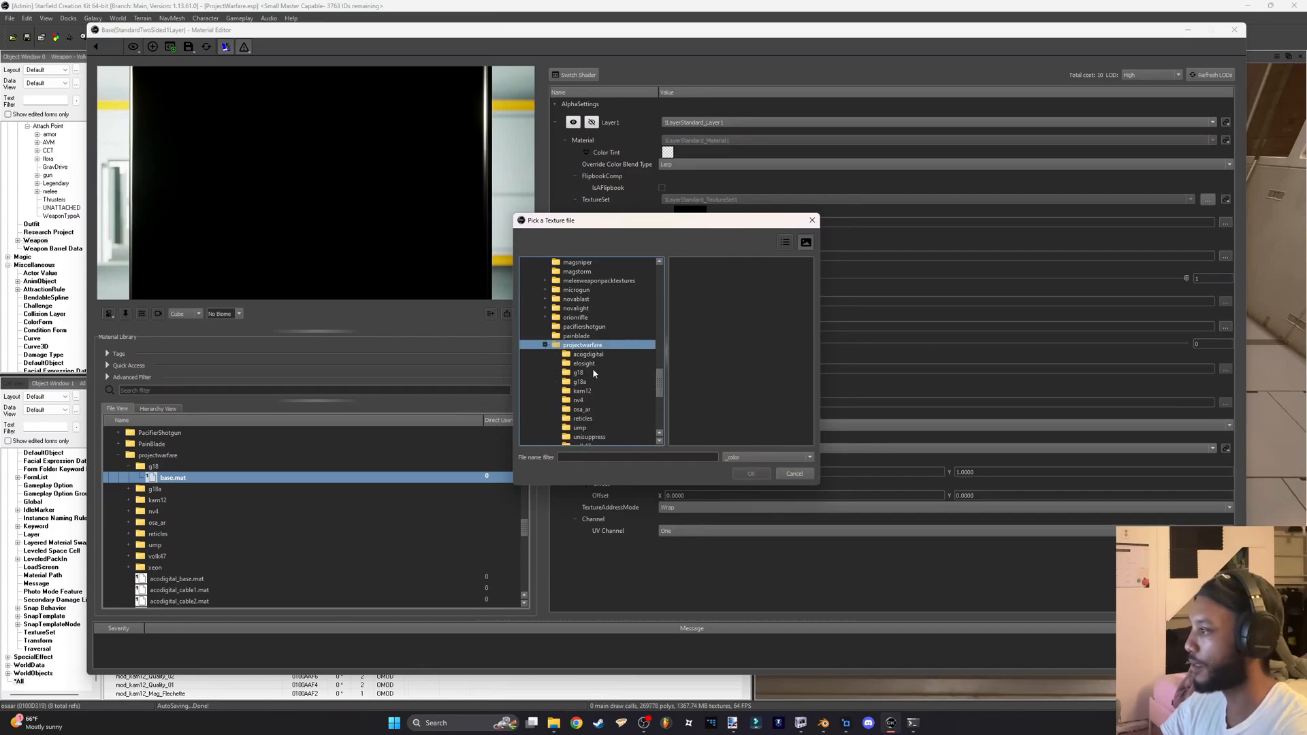
click(578, 372)
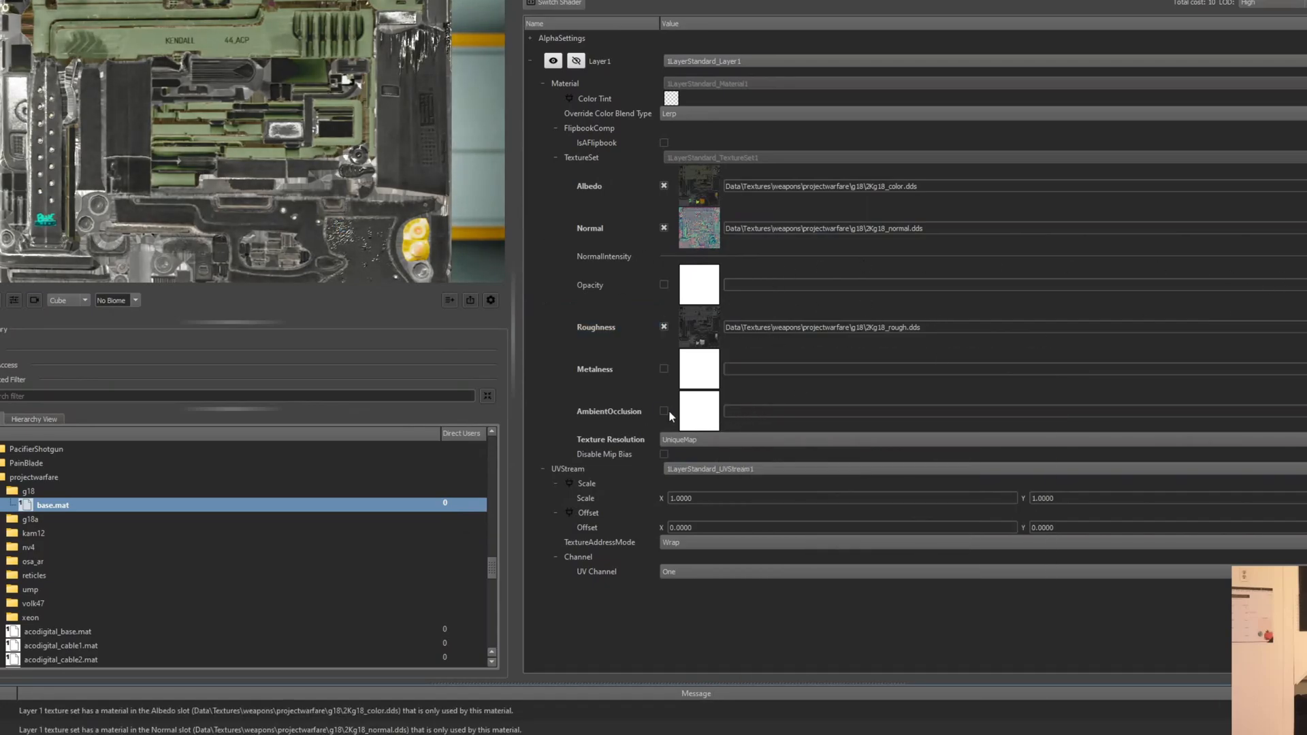
Enable AmbientOcclusion at 0.95 and set Texture Resolution to HighResUniqueMap
click(664, 411)
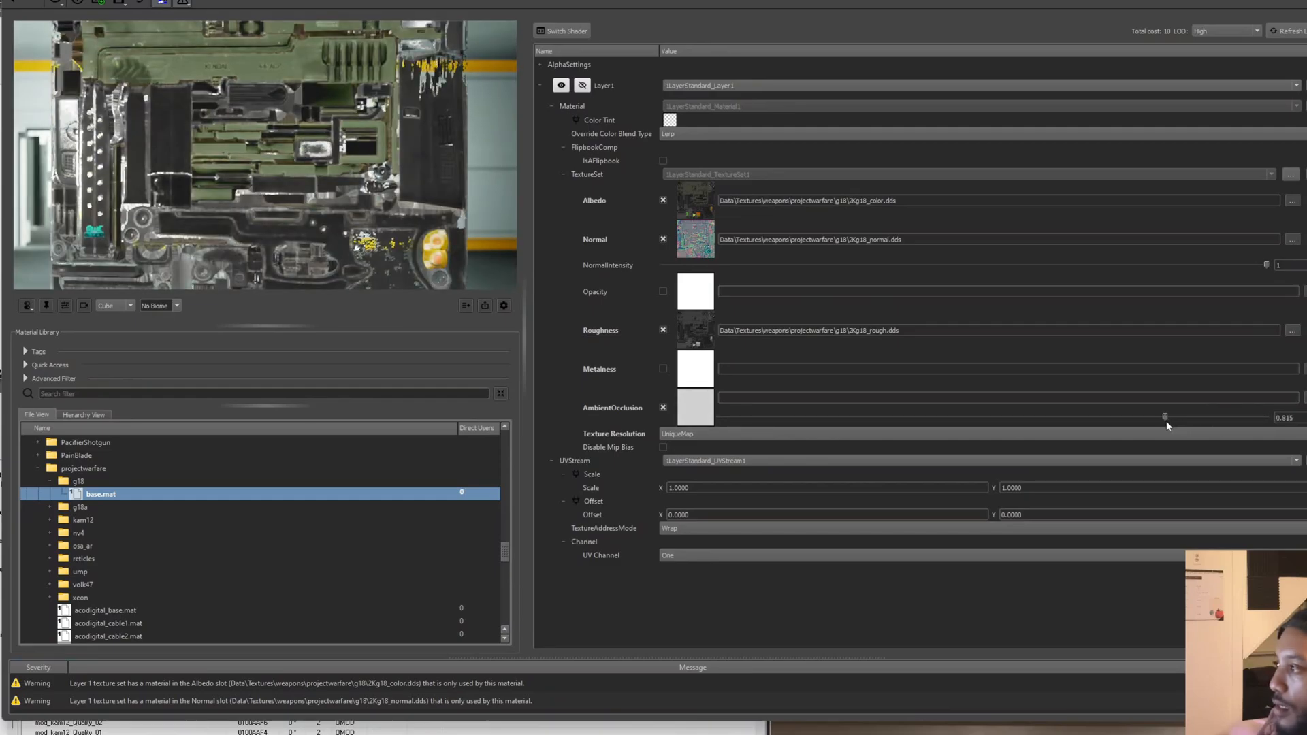
drag(1164, 417, 1234, 417)
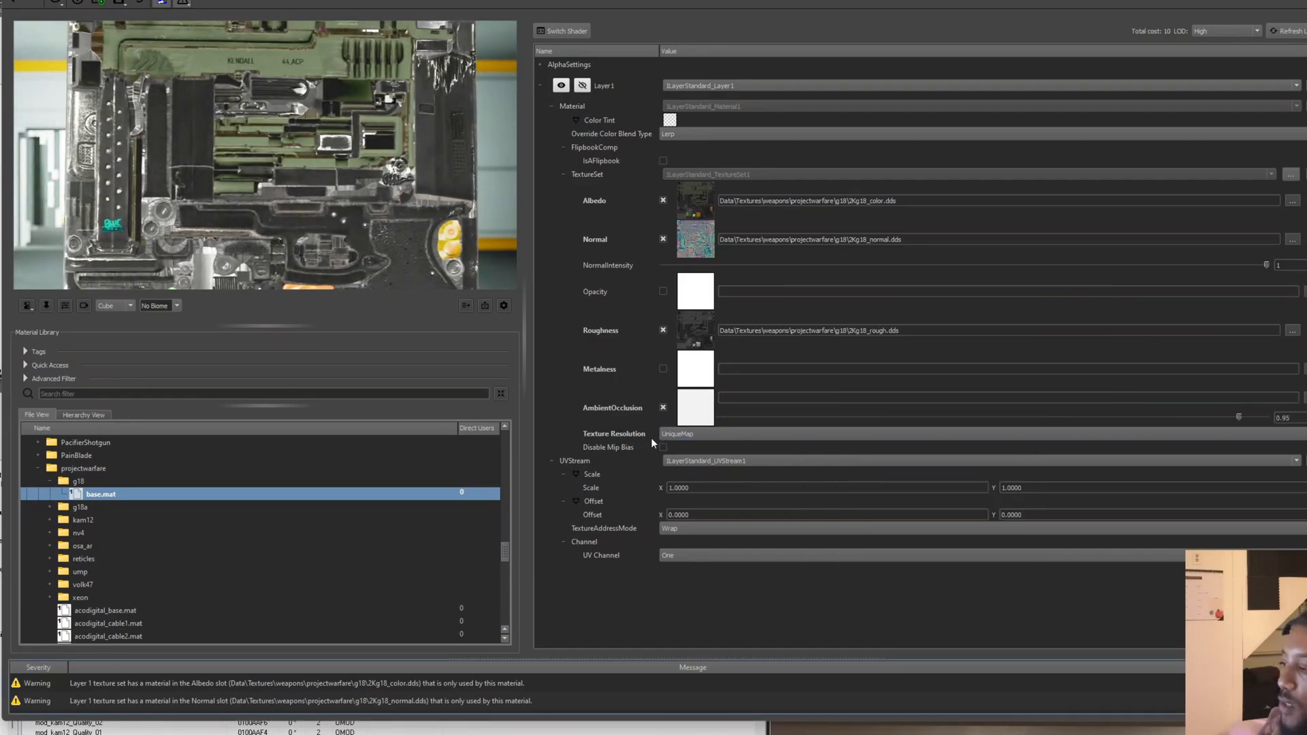
click(677, 434)
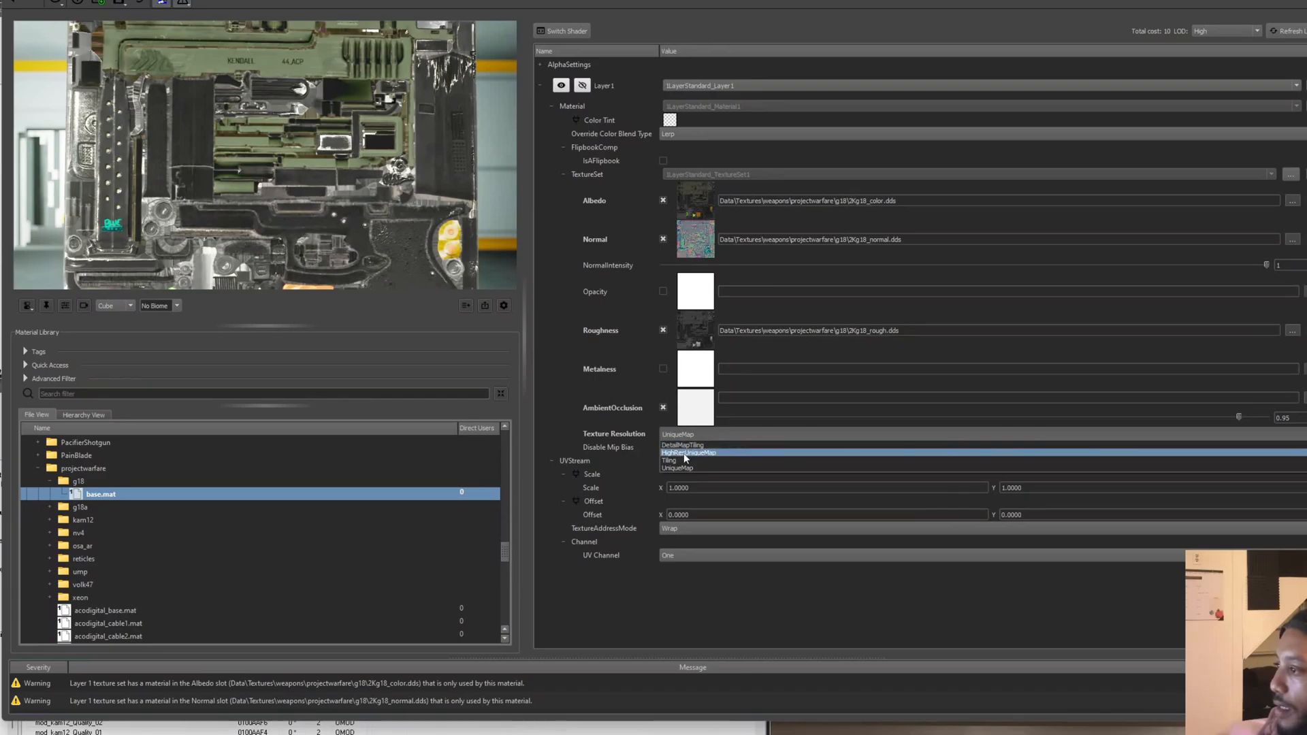
mouse_move(688, 452)
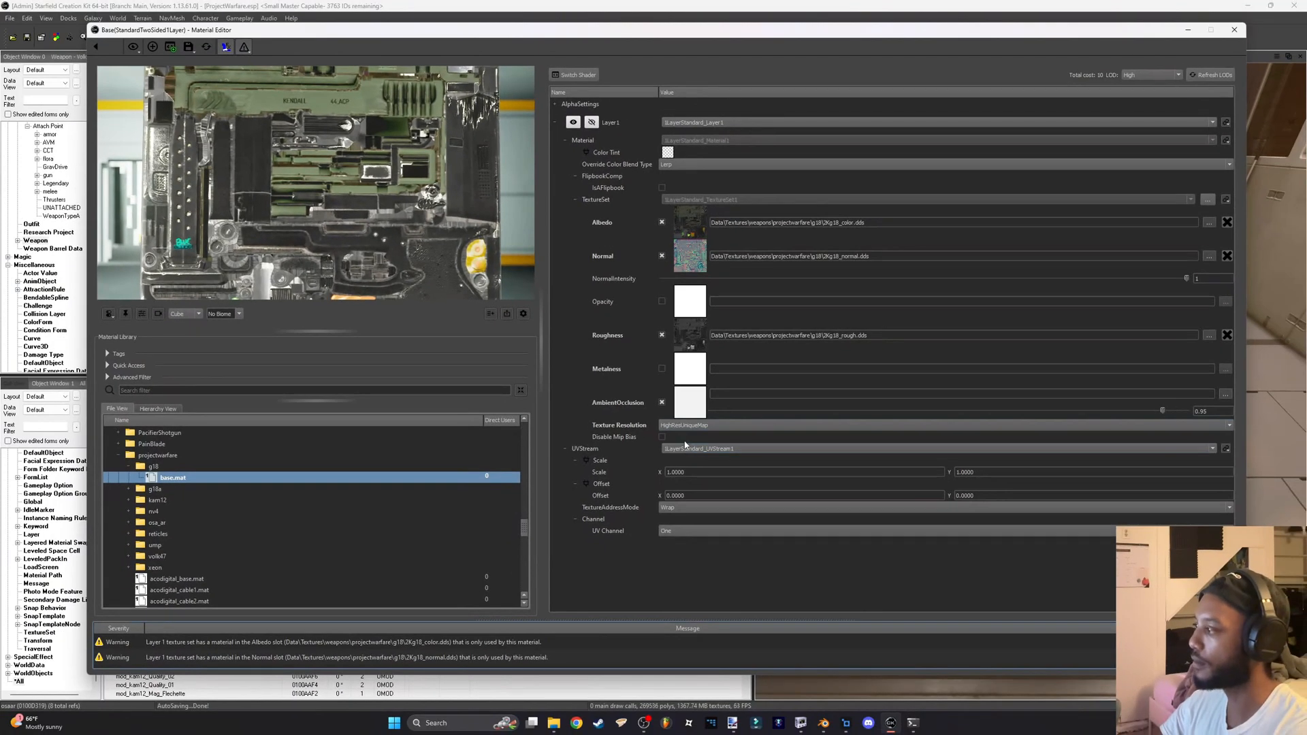
mouse_move(798, 722)
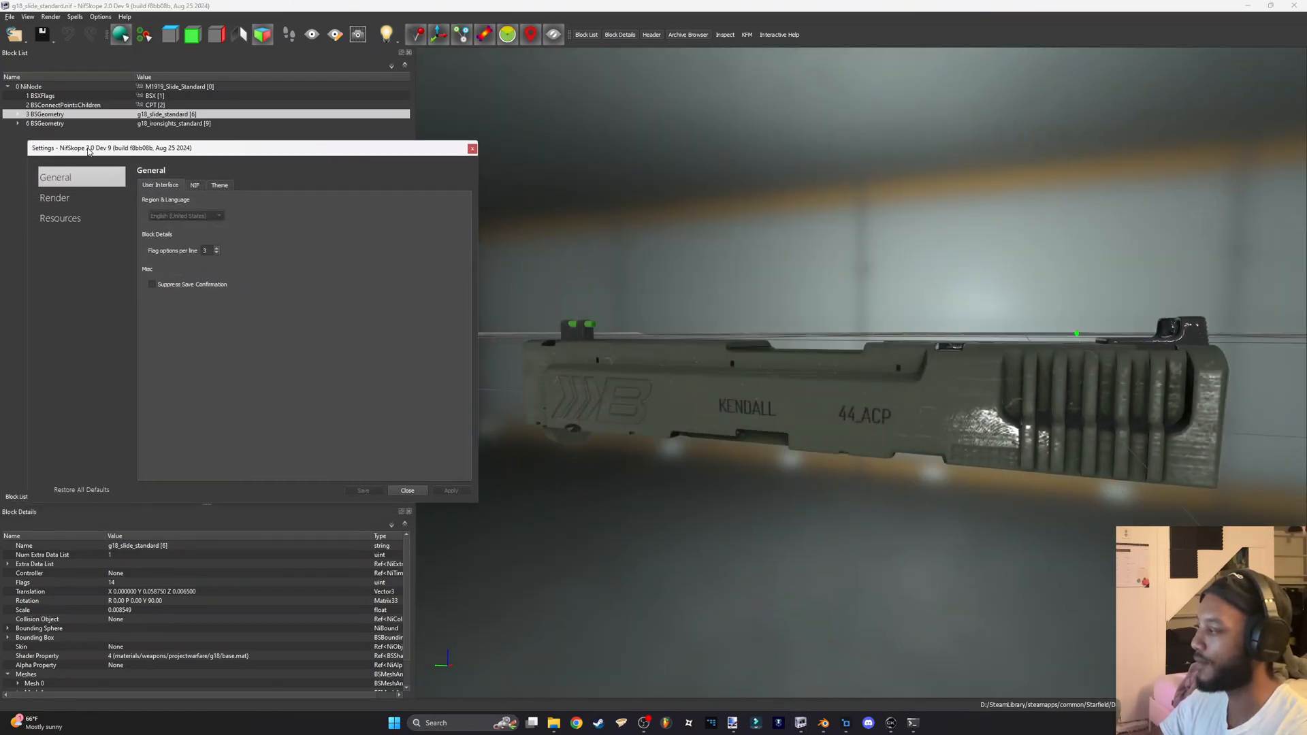
Apply NifSkope's Resources settings and accept the non-power-of-two texture warning
click(60, 217)
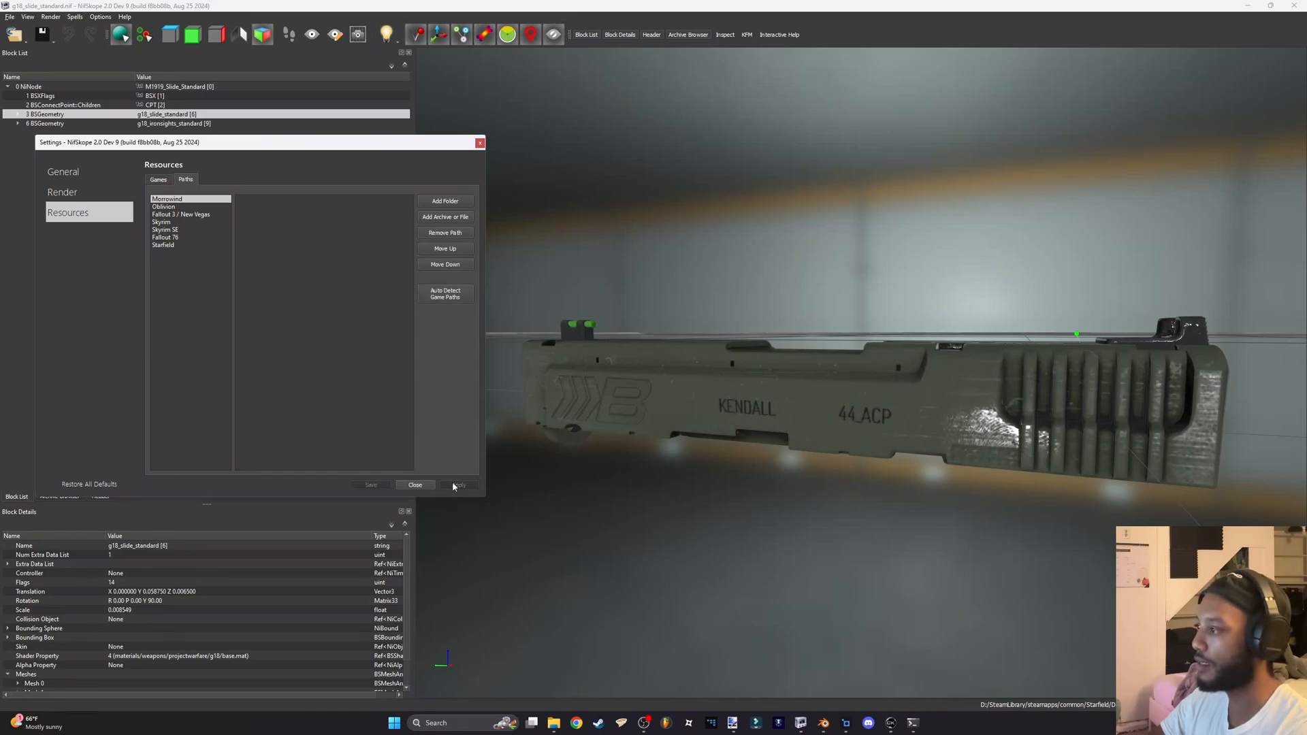
click(458, 485)
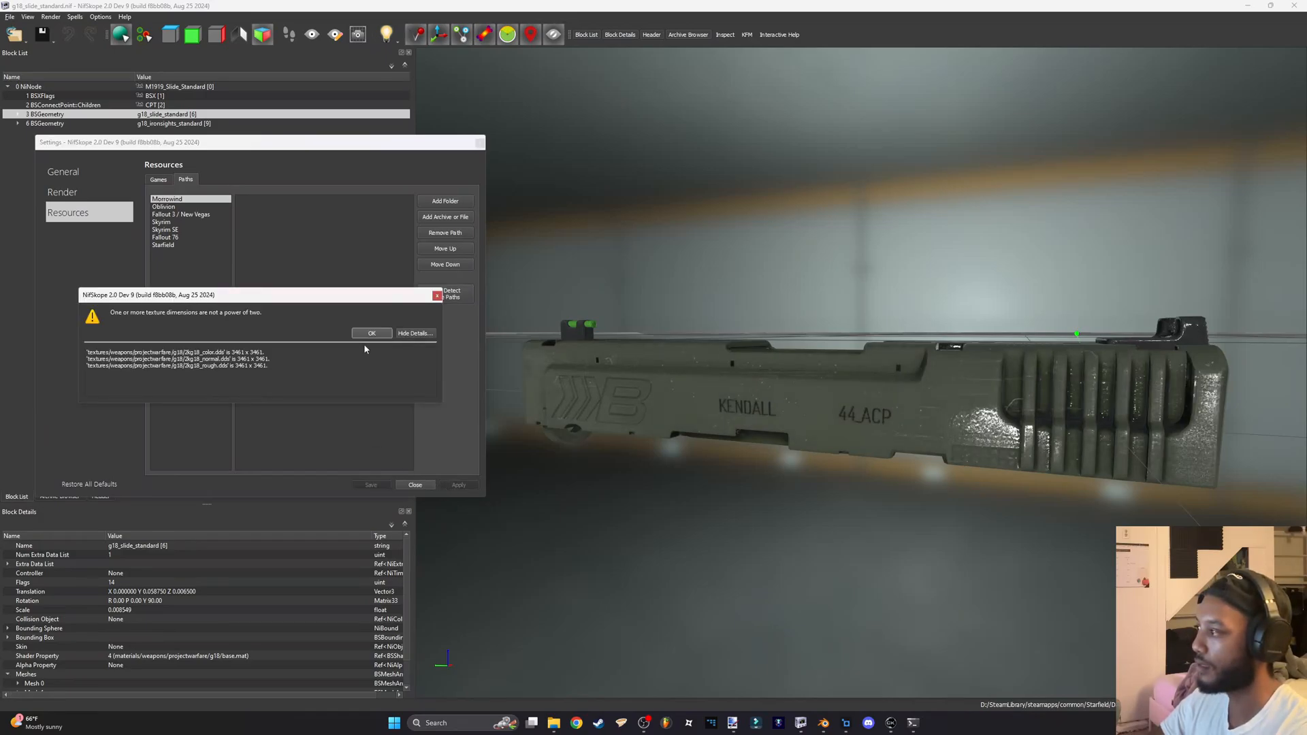
click(371, 332)
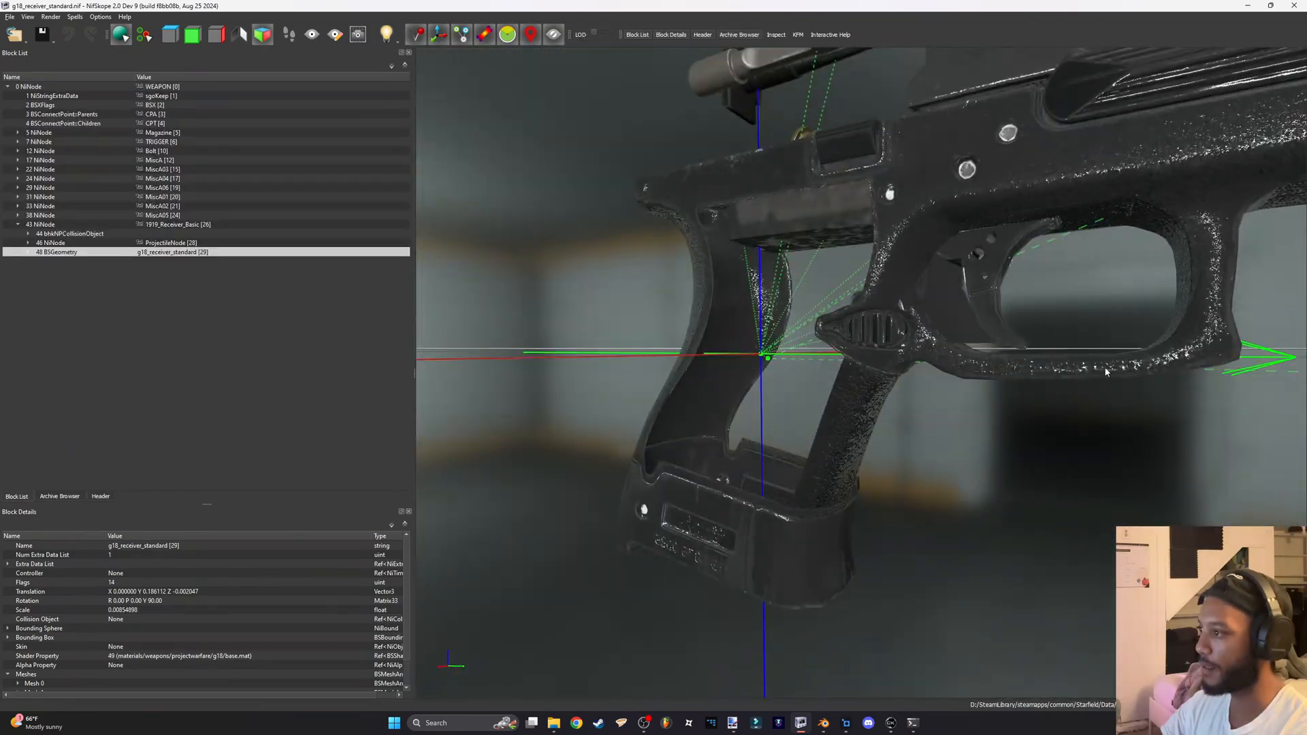
Orbit the G18 receiver to inspect its upscaled textures on the side
drag(1106, 372, 886, 457)
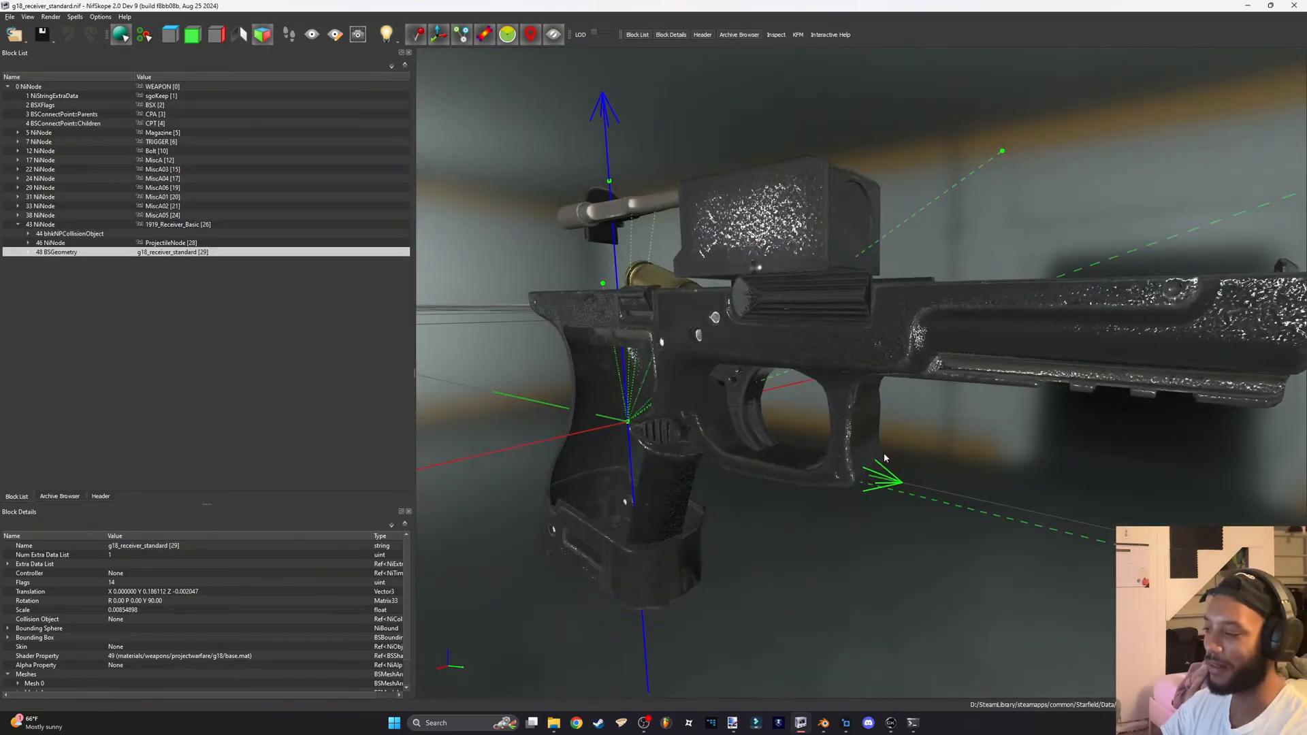